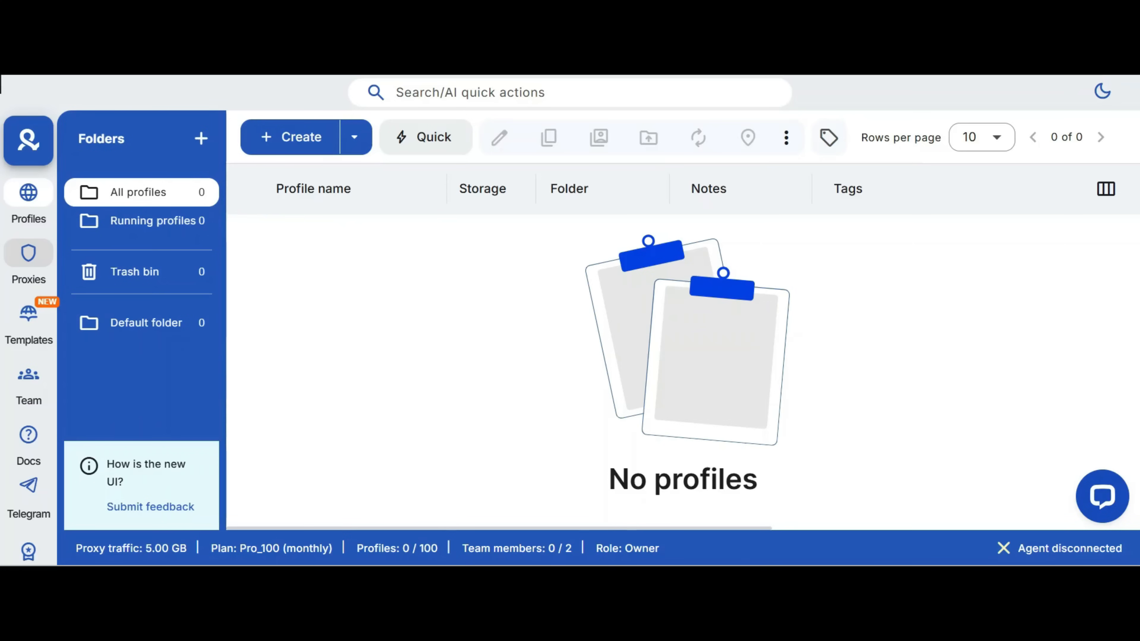
# Start a new profile template and launch the desktop agent when prompted.
pyautogui.click(29, 317)
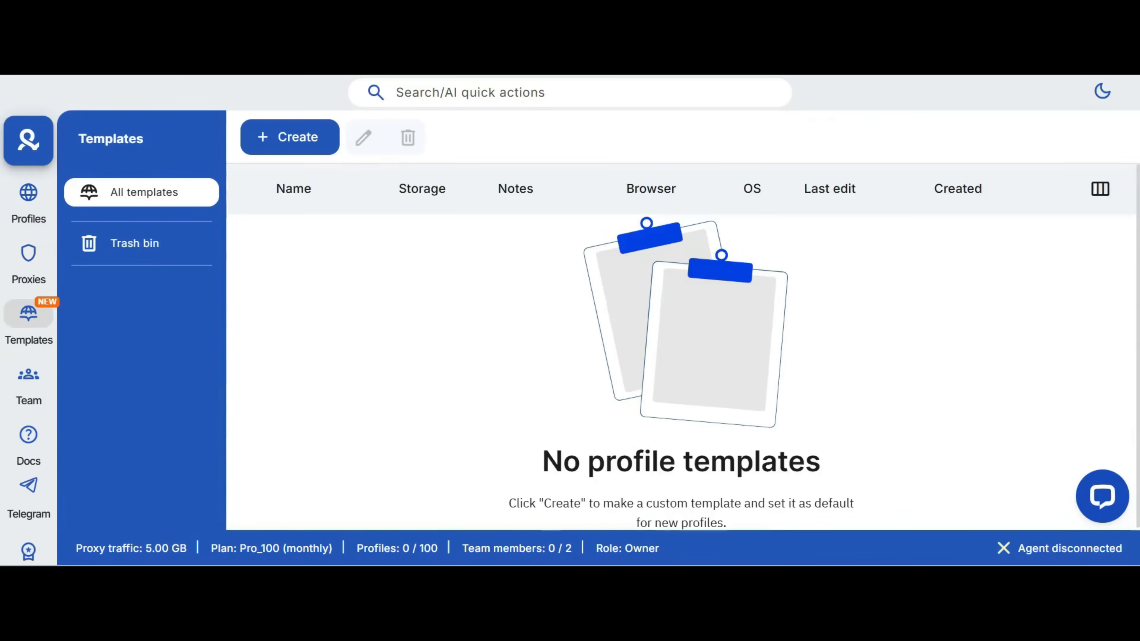
pyautogui.click(290, 138)
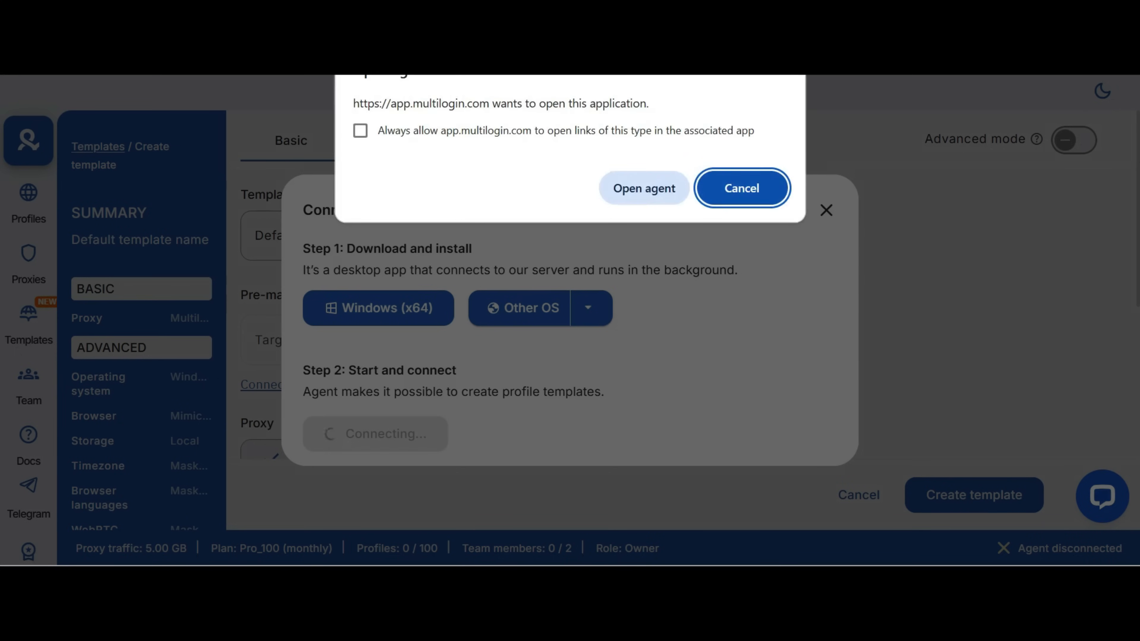
pyautogui.click(742, 188)
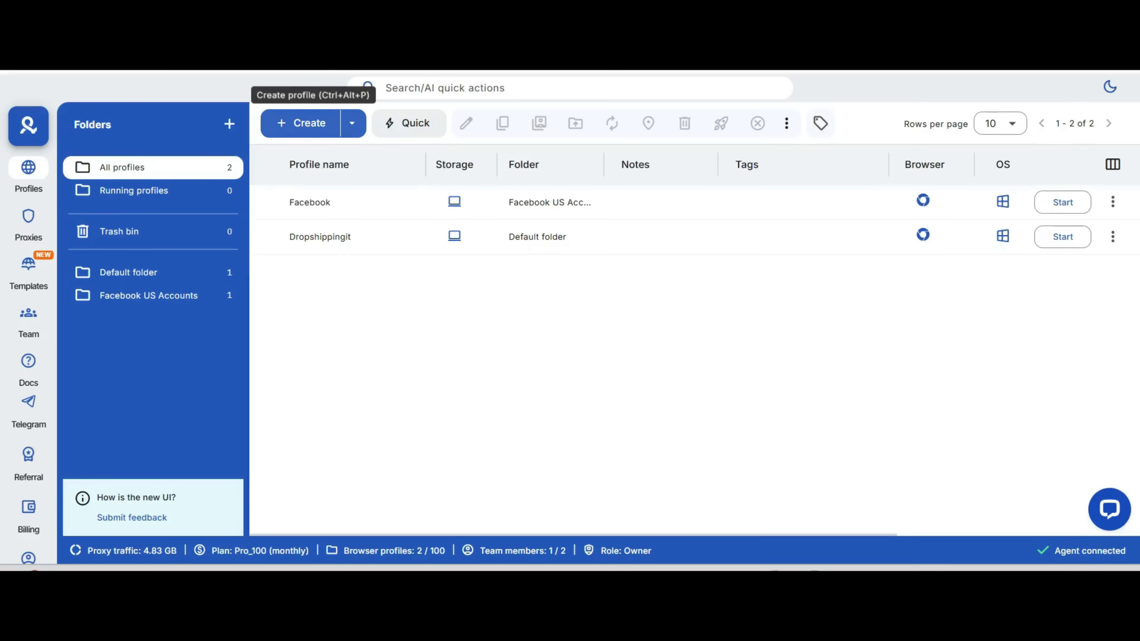
pyautogui.click(352, 123)
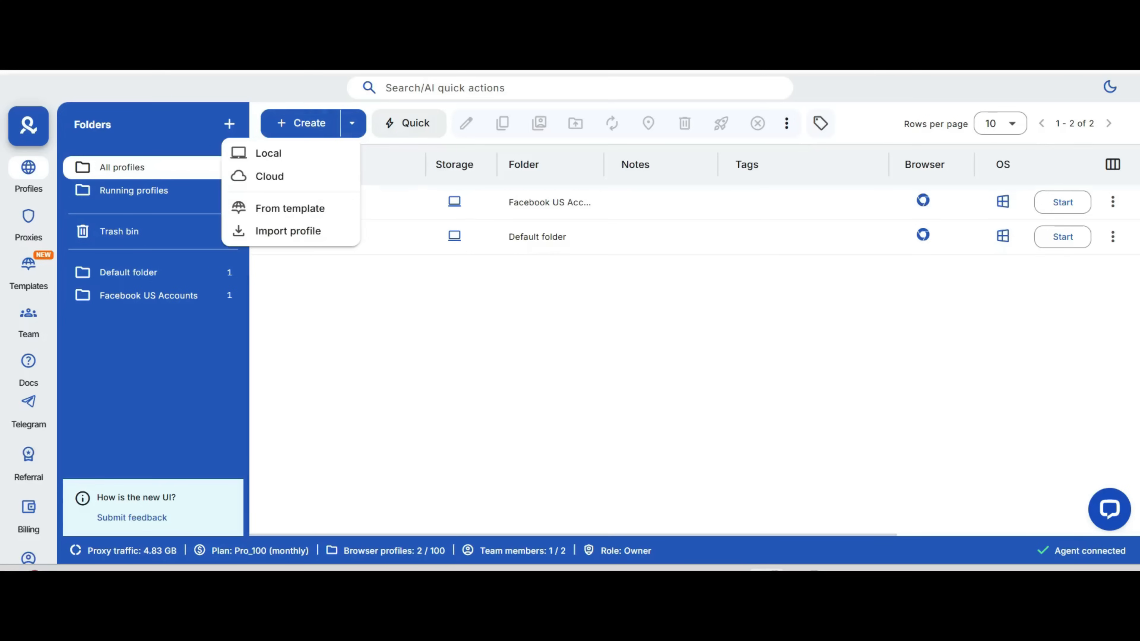
pyautogui.moveTo(269, 177)
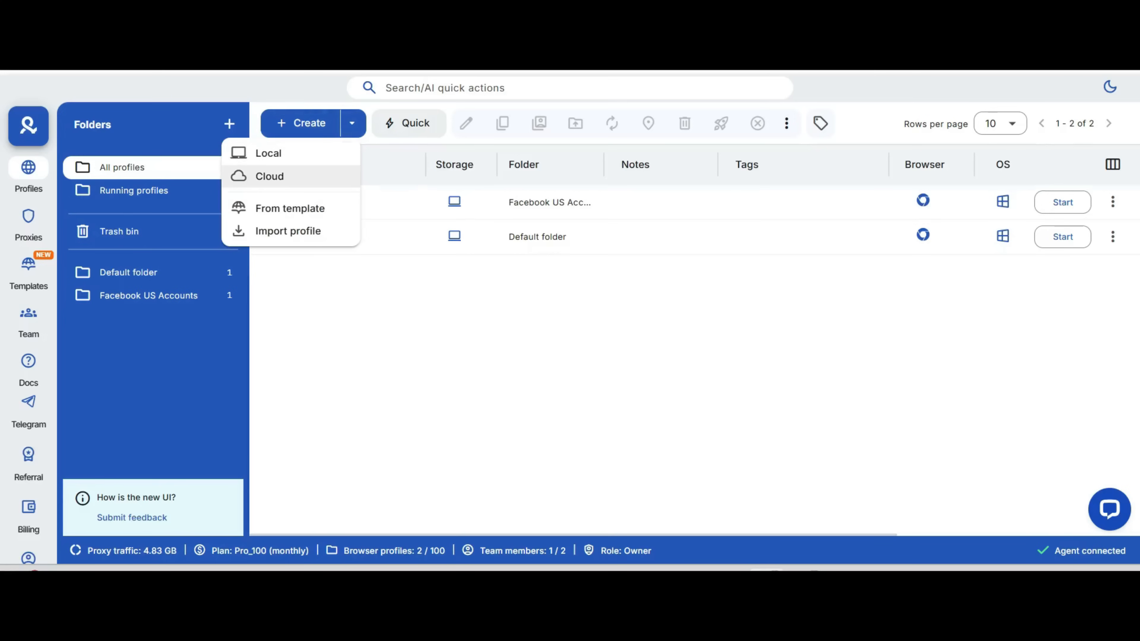
pyautogui.moveTo(290, 208)
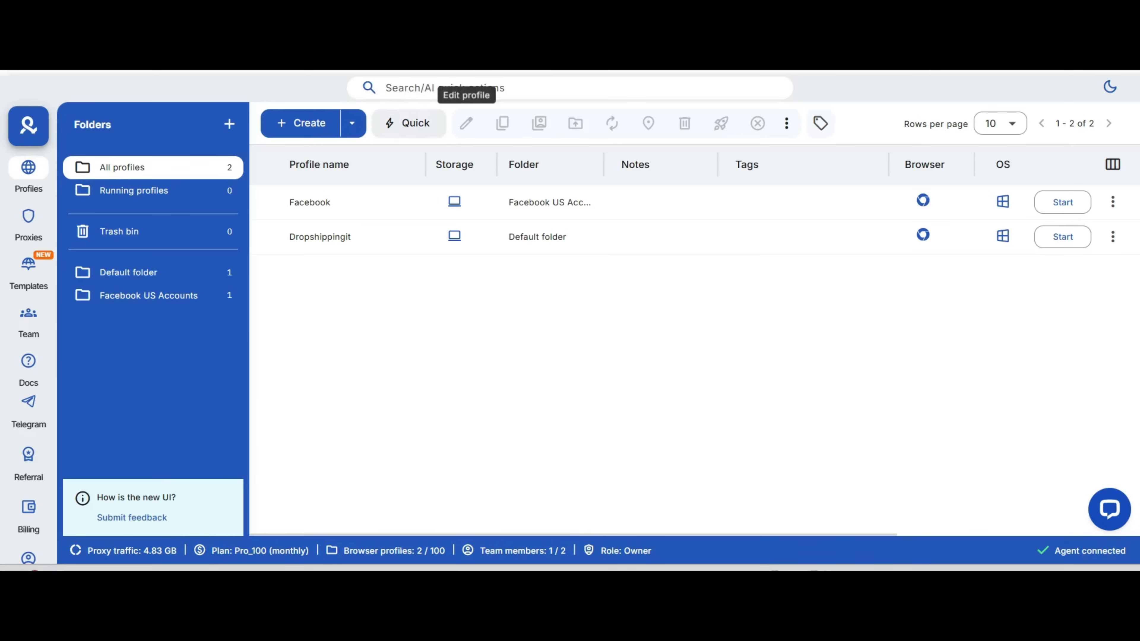
pyautogui.click(269, 165)
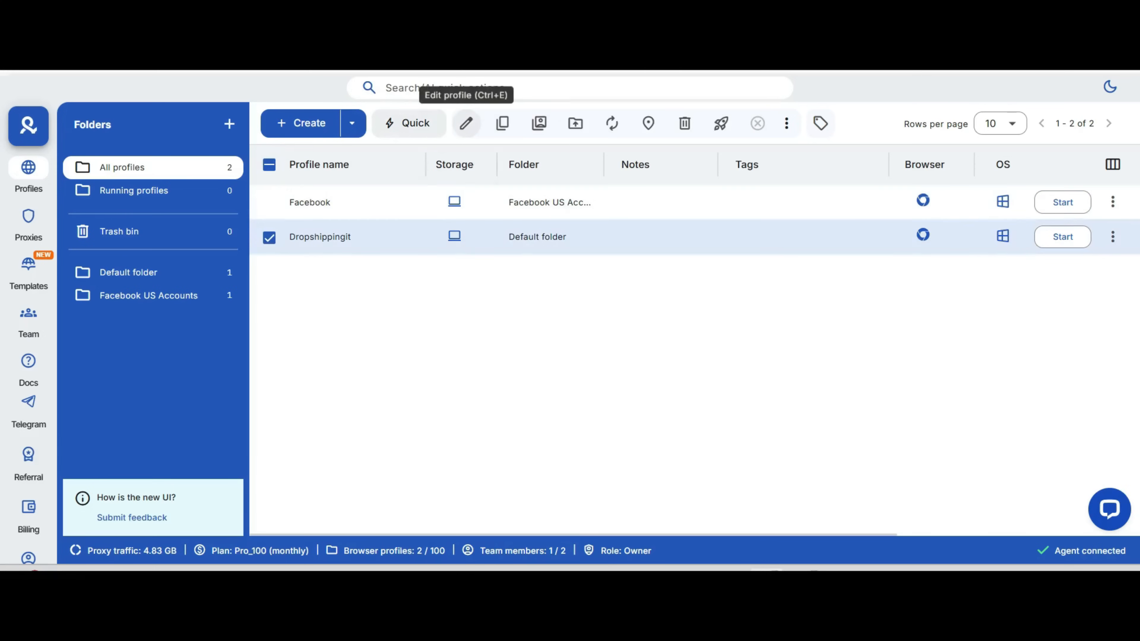
pyautogui.click(467, 123)
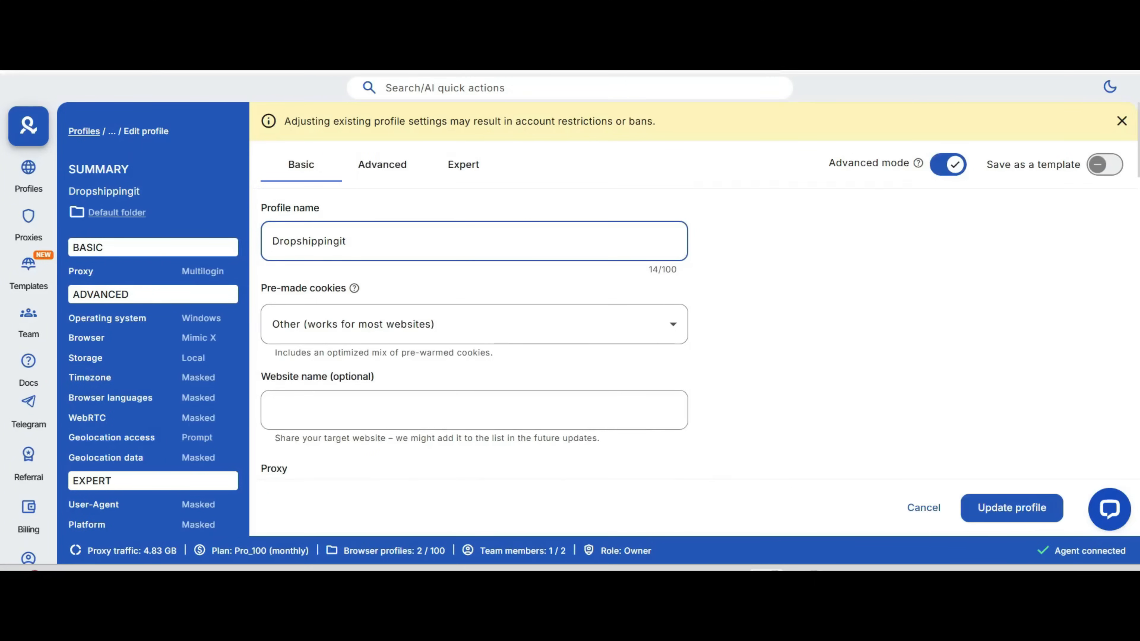
pyautogui.scroll(-3)
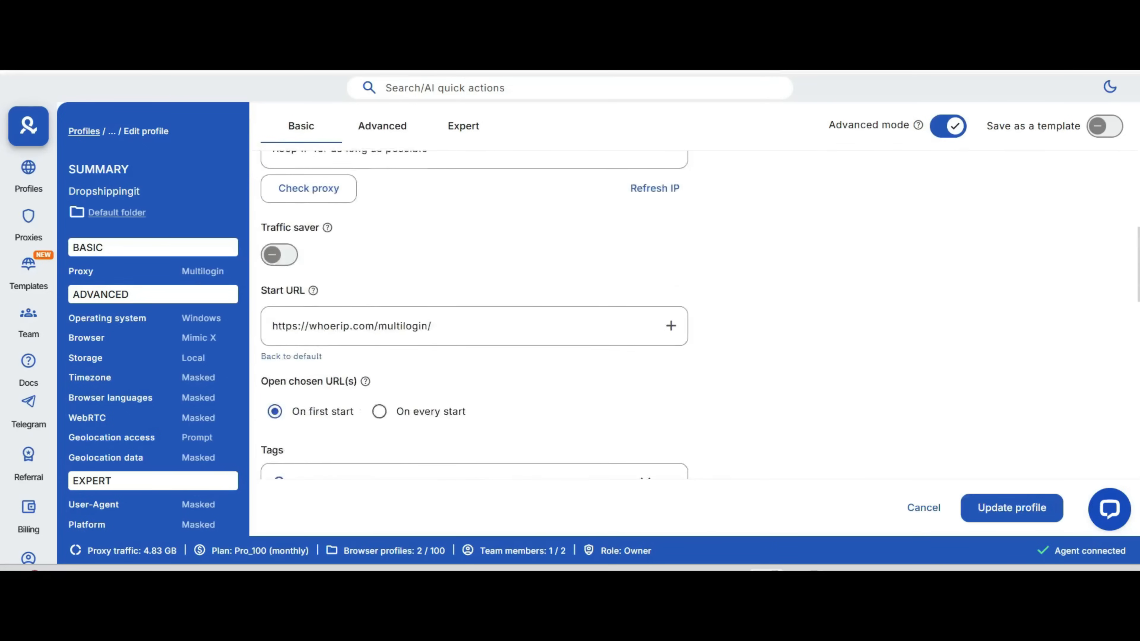
pyautogui.scroll(-3)
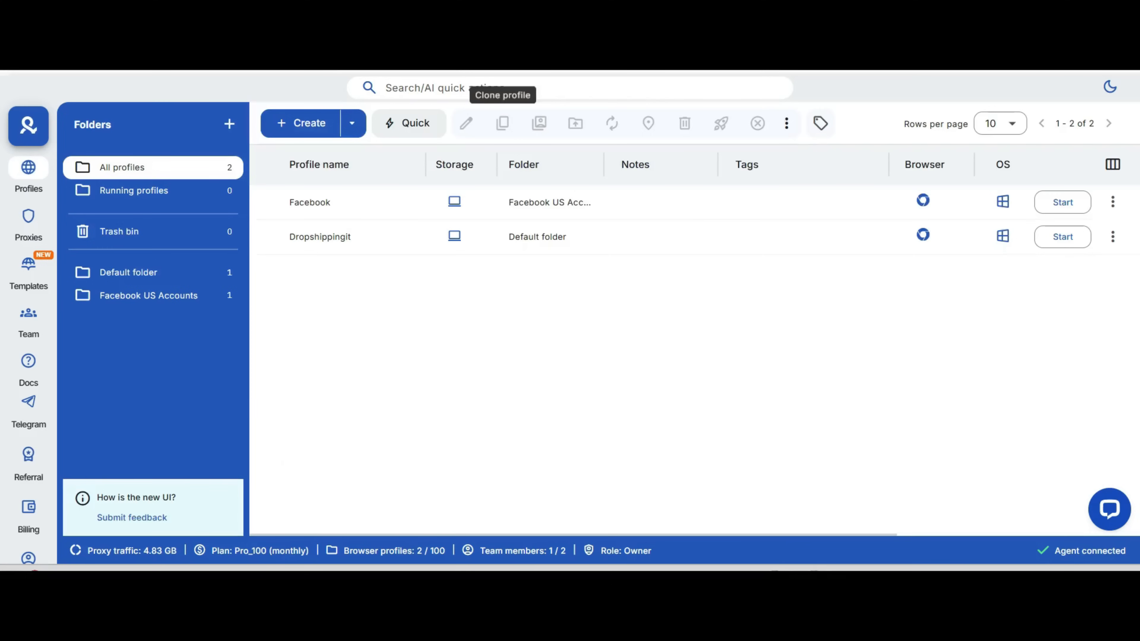
pyautogui.moveTo(502, 123)
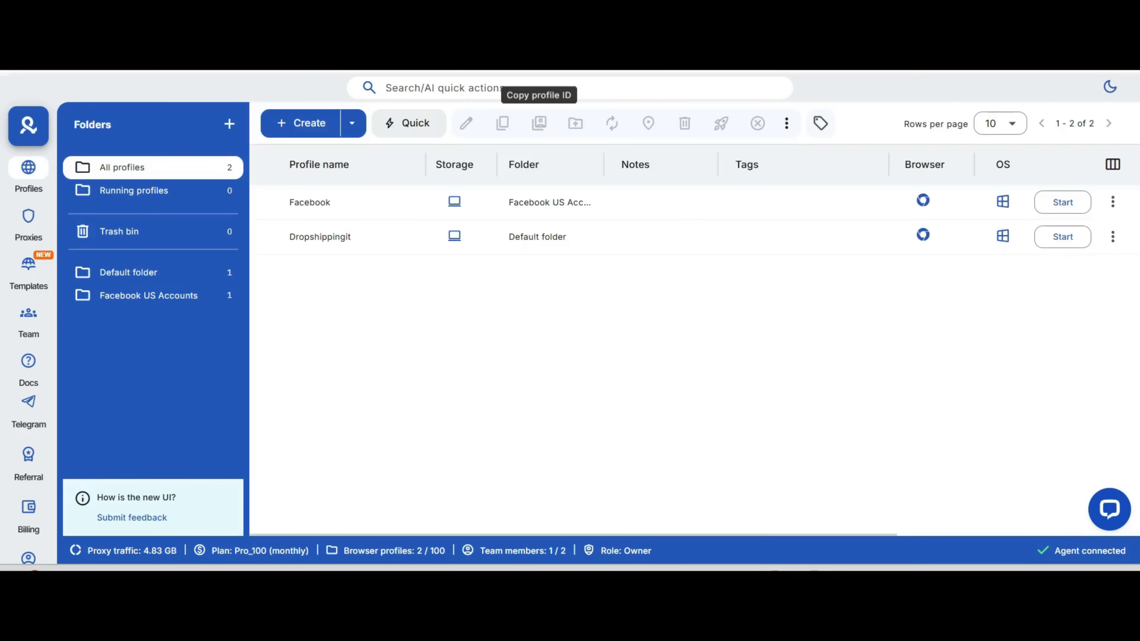
pyautogui.moveTo(575, 123)
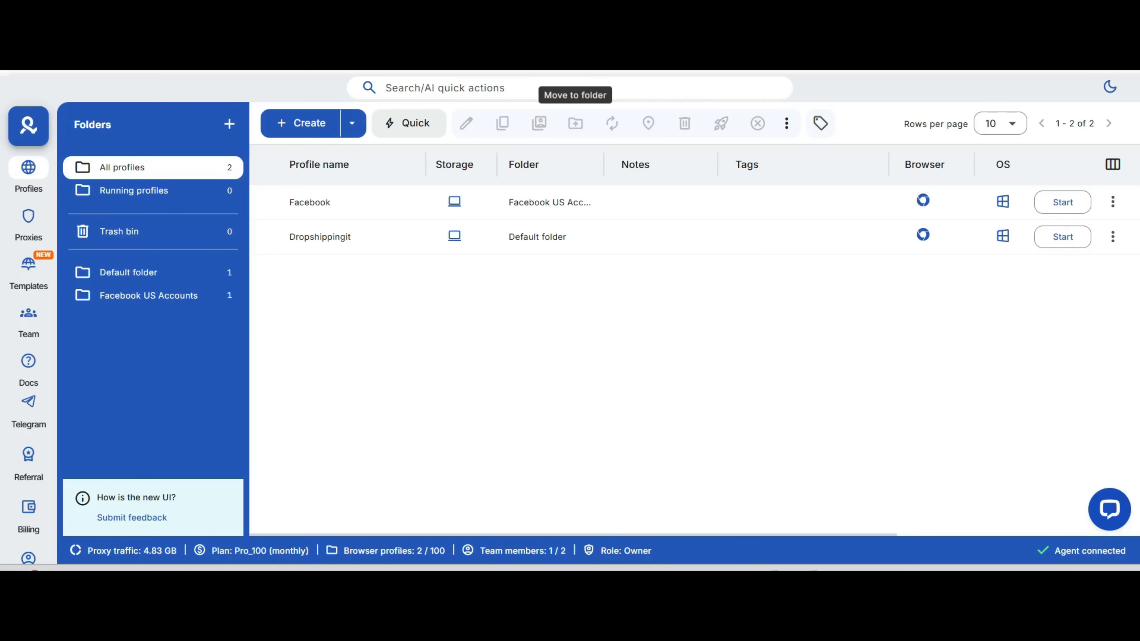
pyautogui.moveTo(612, 124)
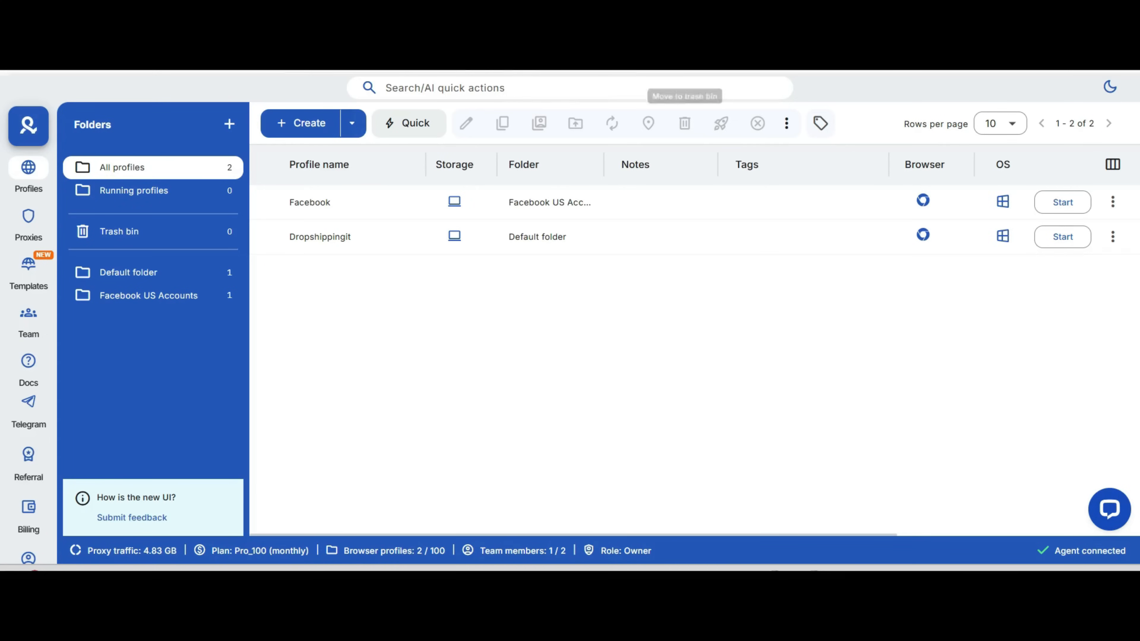
pyautogui.moveTo(310, 203)
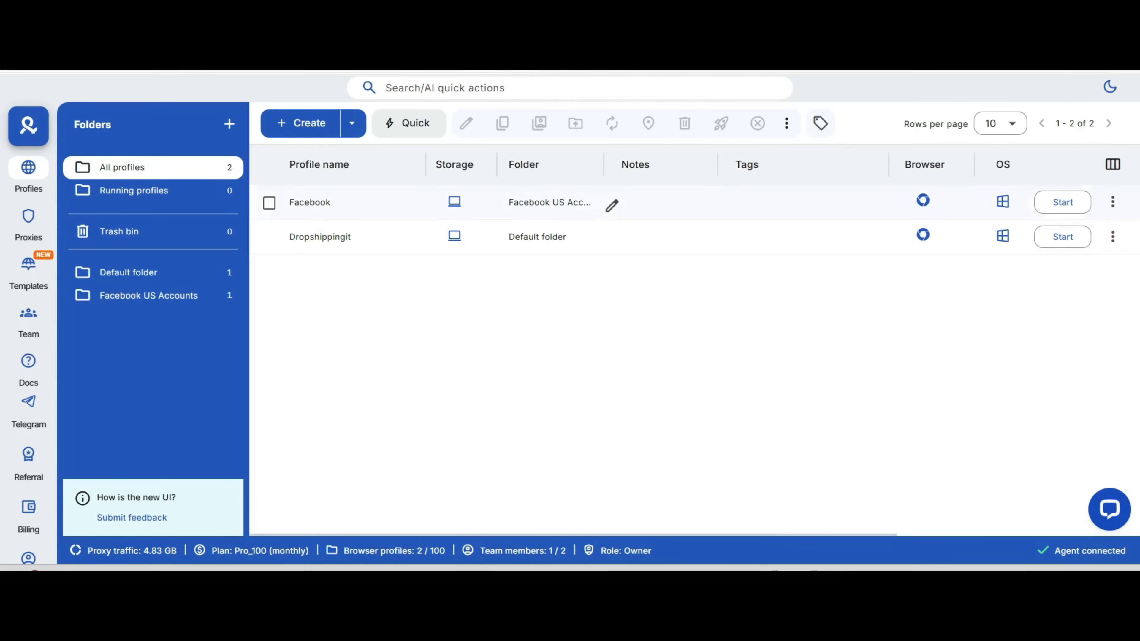
pyautogui.moveTo(685, 124)
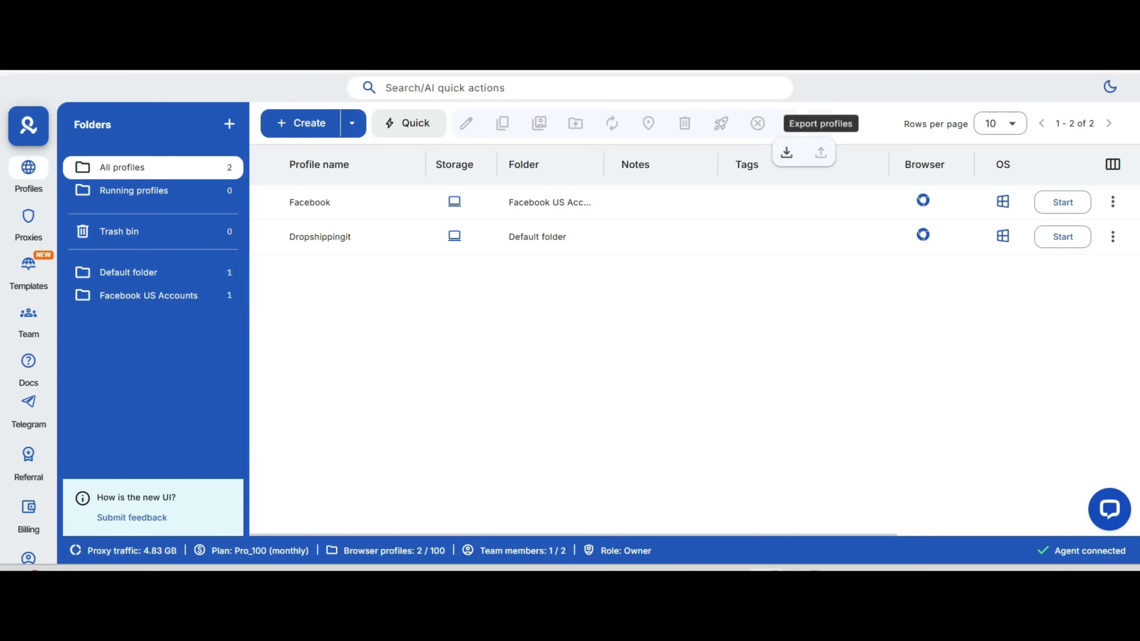
# Review the Facebook profile's actions menu, then show the Facebook US Accounts folder's single profile.
pyautogui.click(1113, 202)
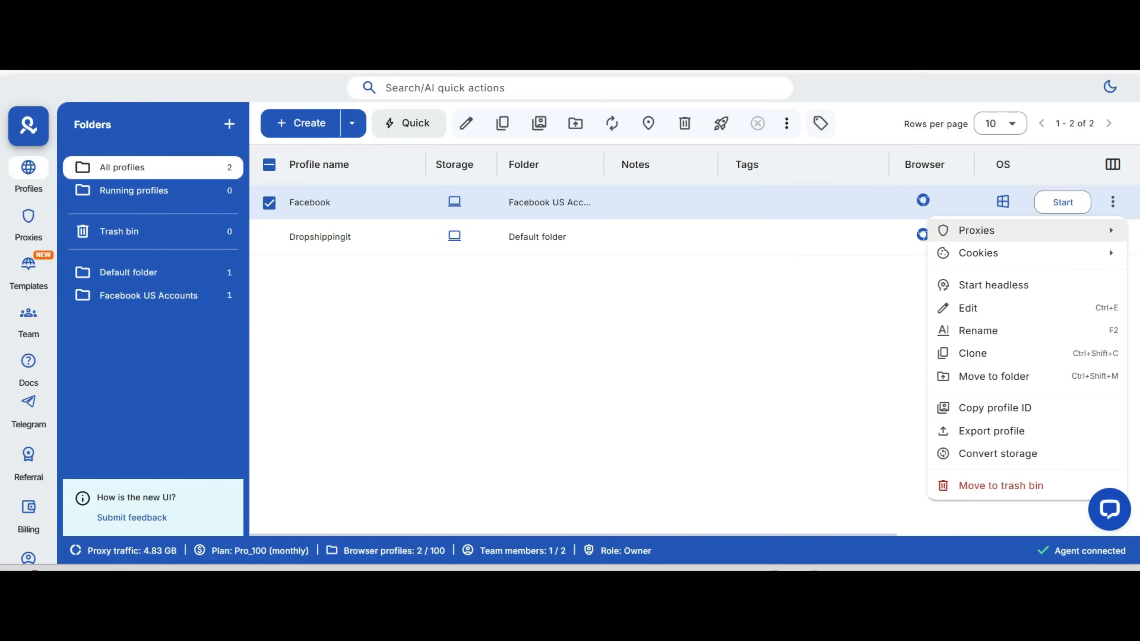
pyautogui.moveTo(978, 253)
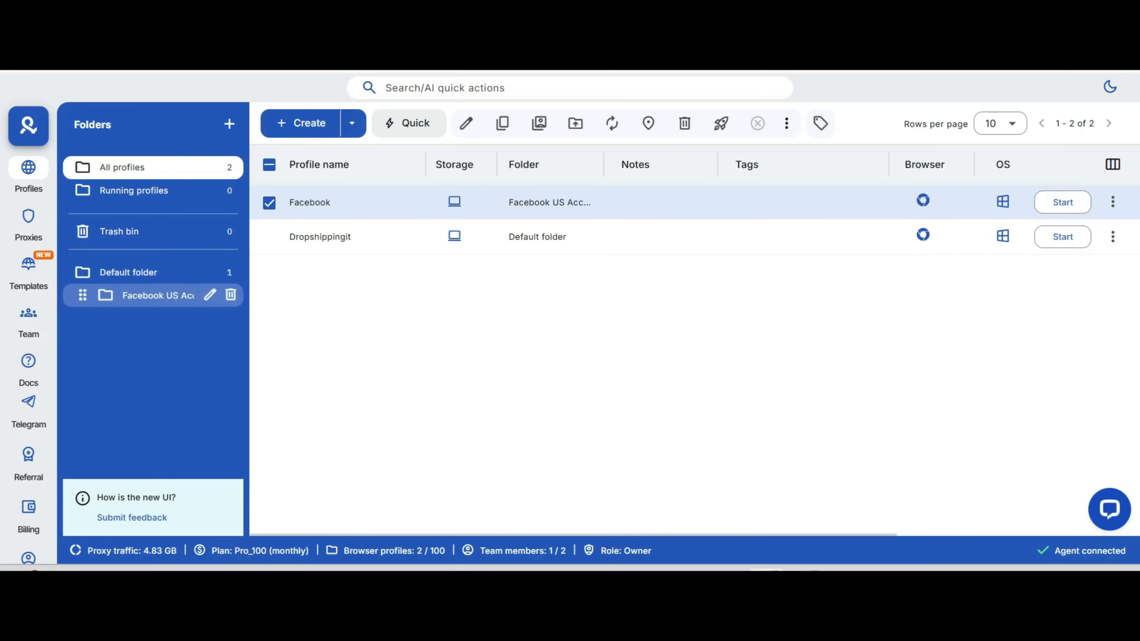
pyautogui.click(158, 296)
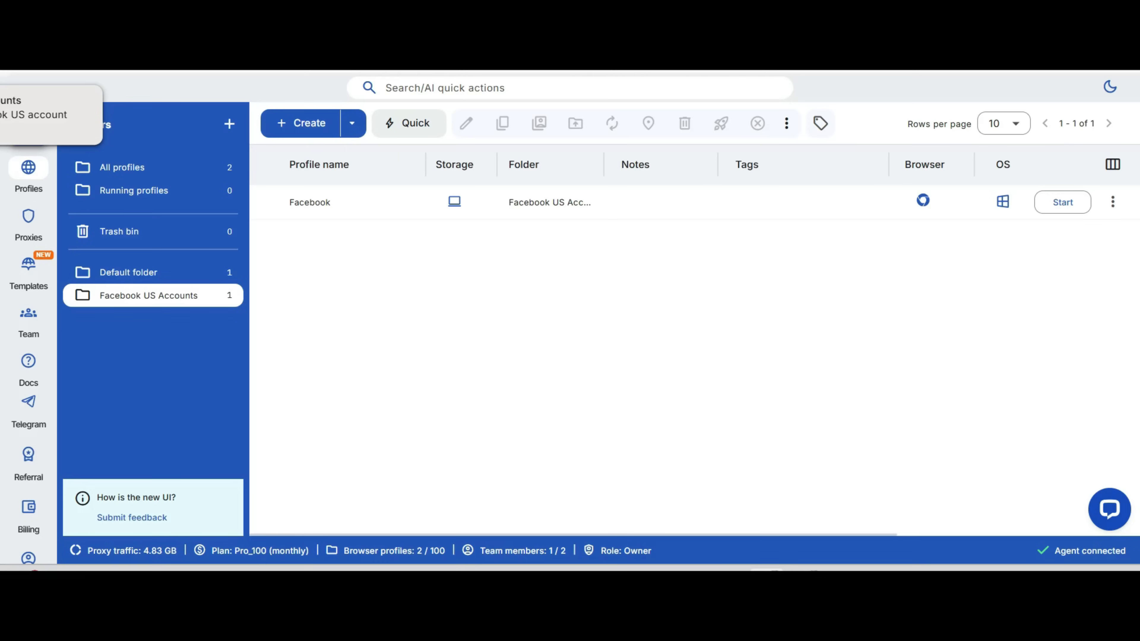
pyautogui.click(29, 222)
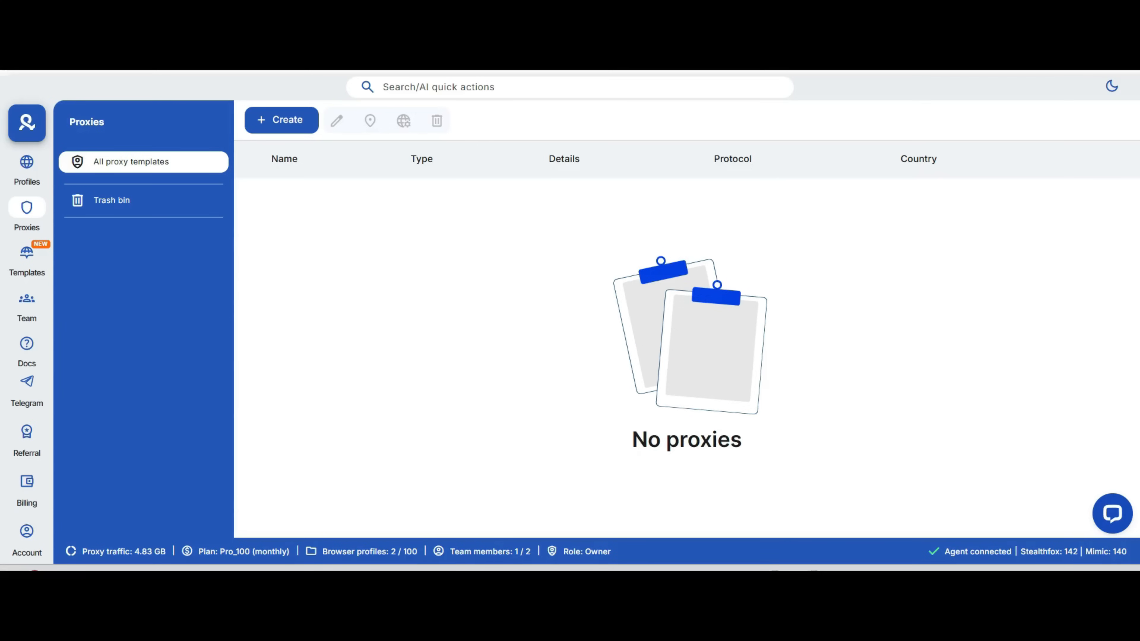
pyautogui.moveTo(281, 120)
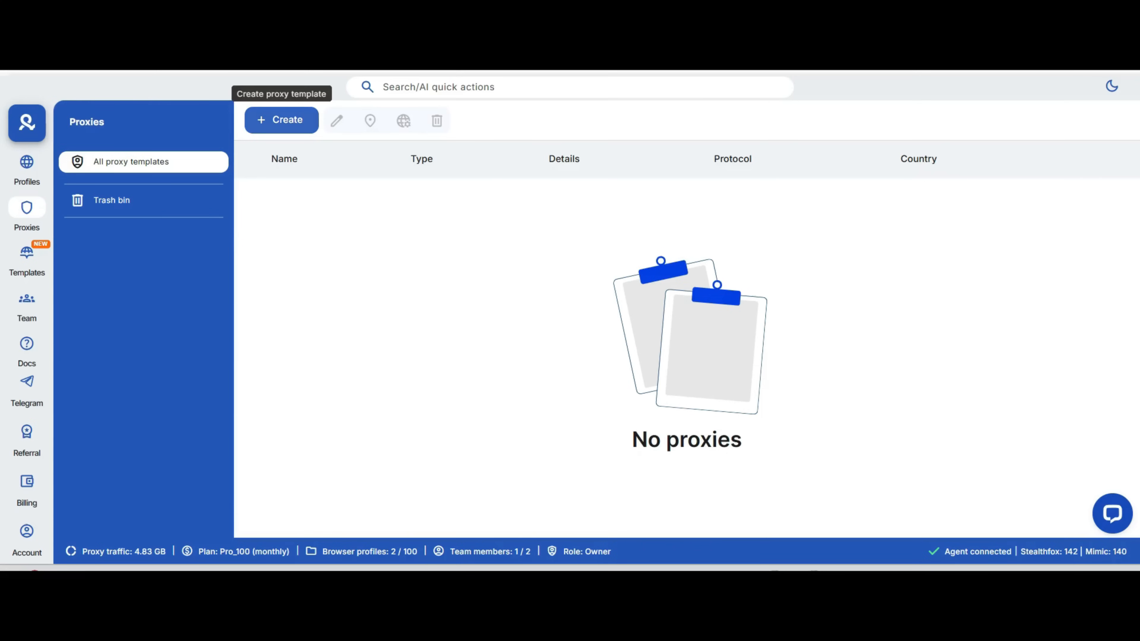
# Start a new proxy template from the empty proxies page.
pyautogui.click(282, 120)
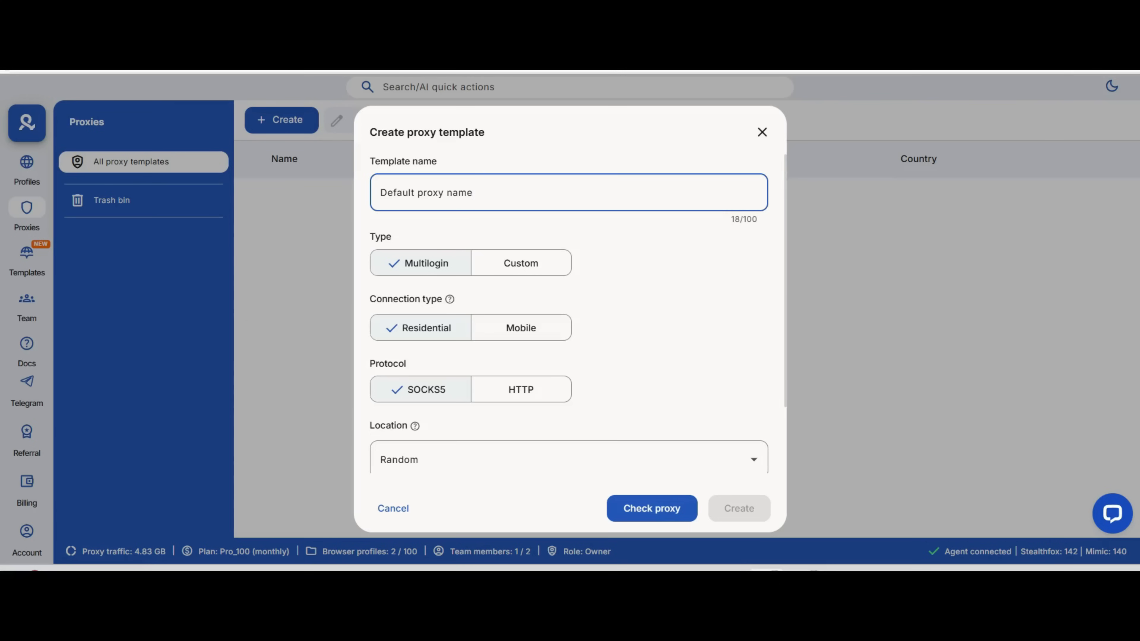
# Name the proxy template 'USA,NEW YORK FOR INSTAGRAM 1', keeping the Multilogin proxy type after previewing Custom.
pyautogui.write('USA,NEW YORK')
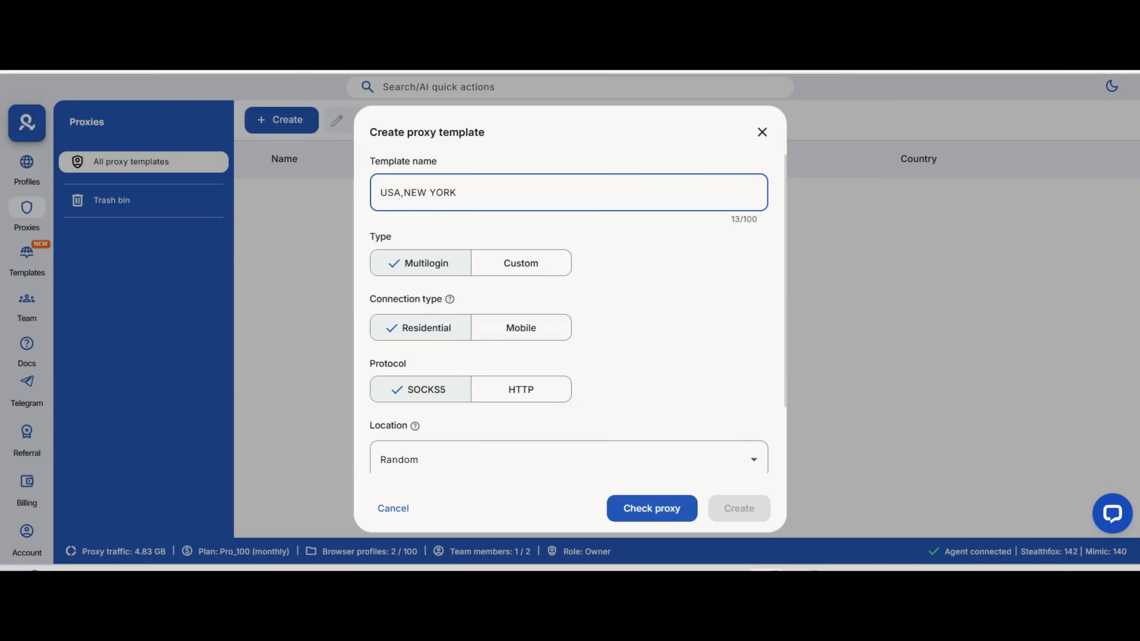
pyautogui.write('FOR INSTAGRAM 1')
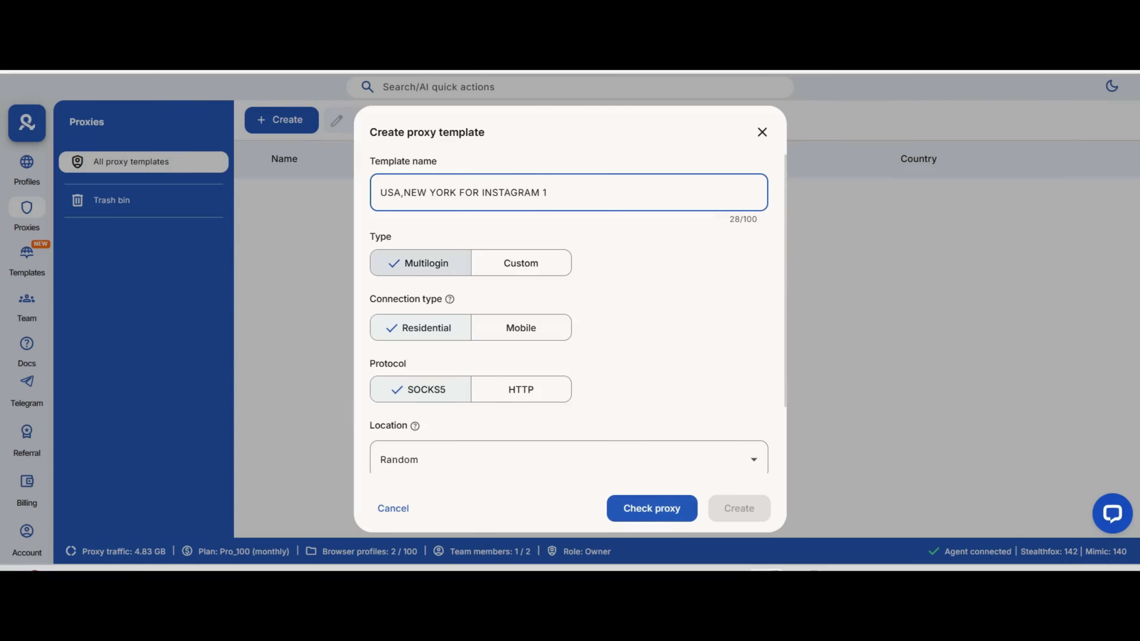
pyautogui.click(520, 262)
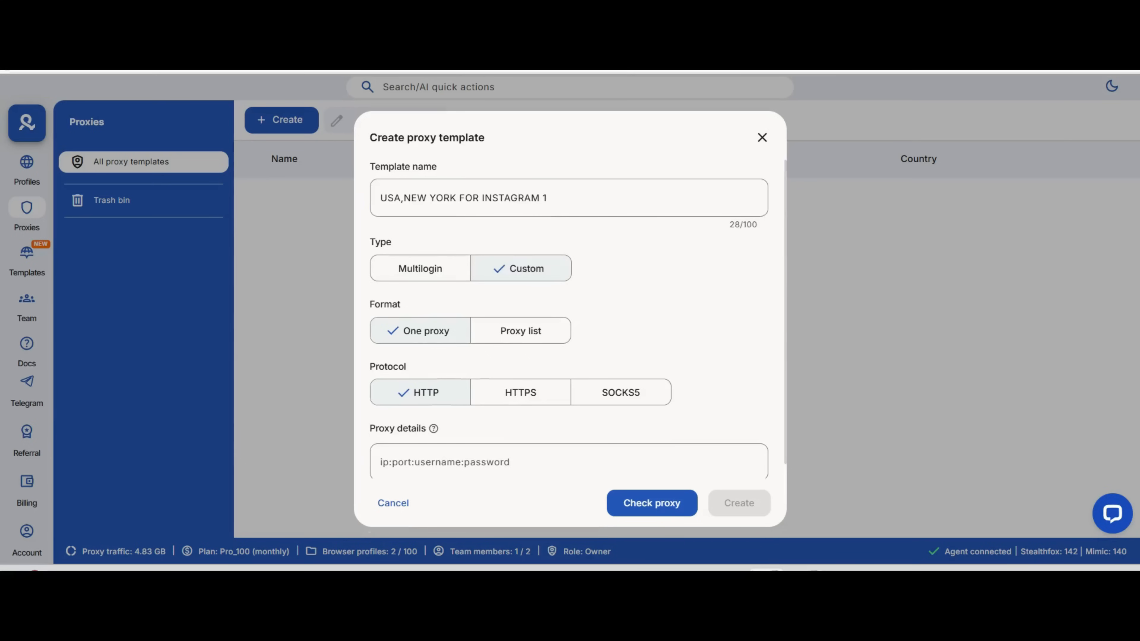
pyautogui.click(420, 268)
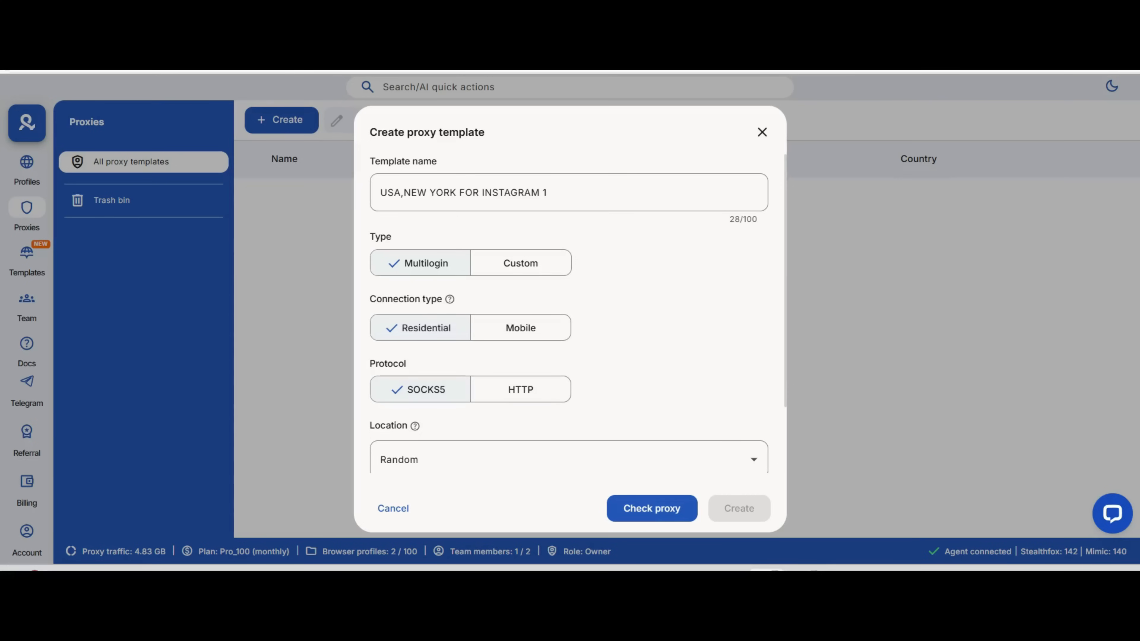
# Set the proxy location to United States, New York, check it connects, and create the template.
pyautogui.scroll(-3)
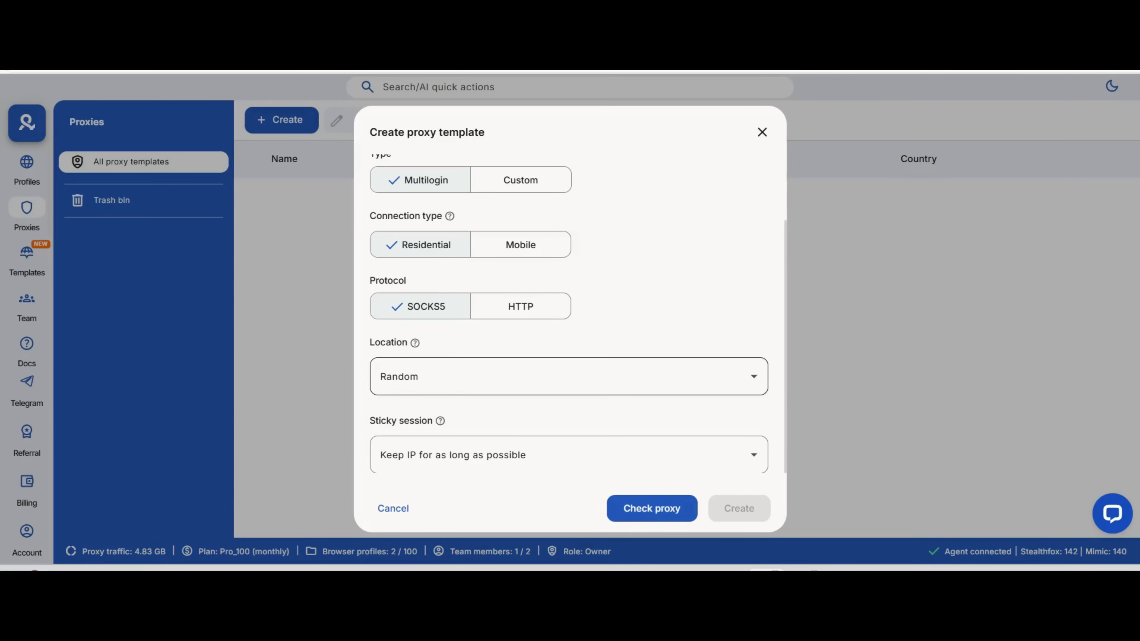
pyautogui.click(568, 382)
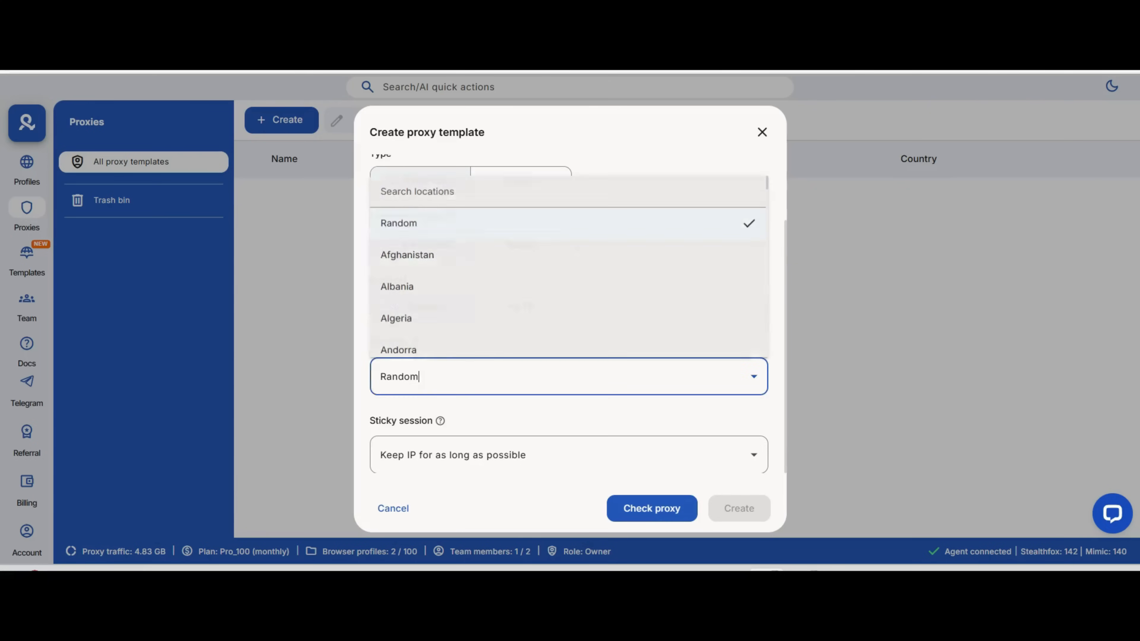
pyautogui.write('UNITED')
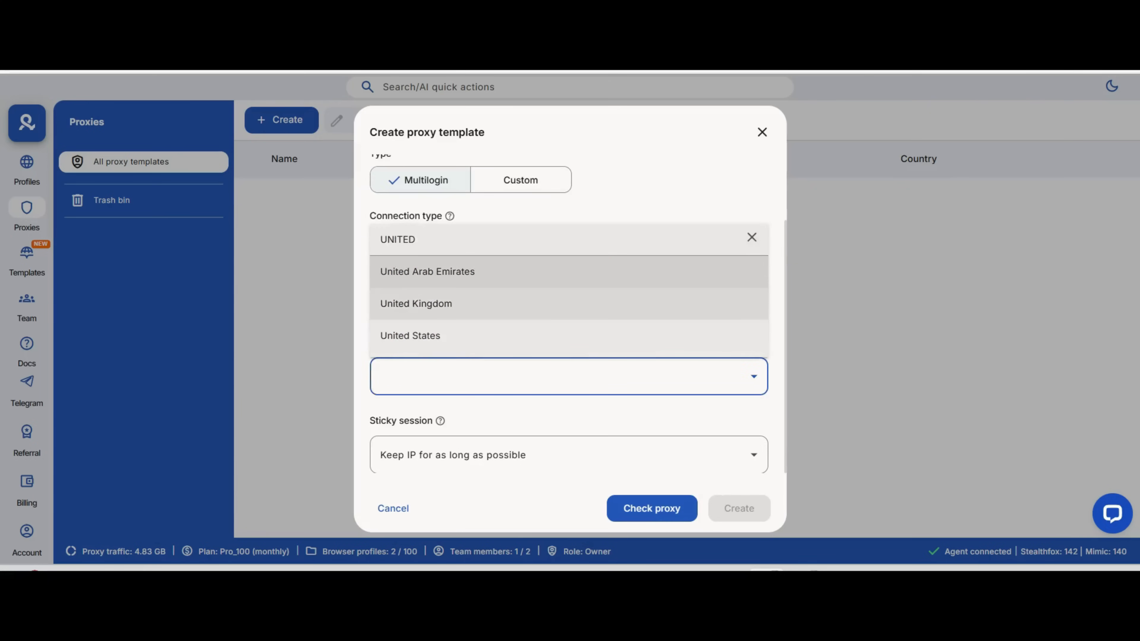
pyautogui.click(410, 335)
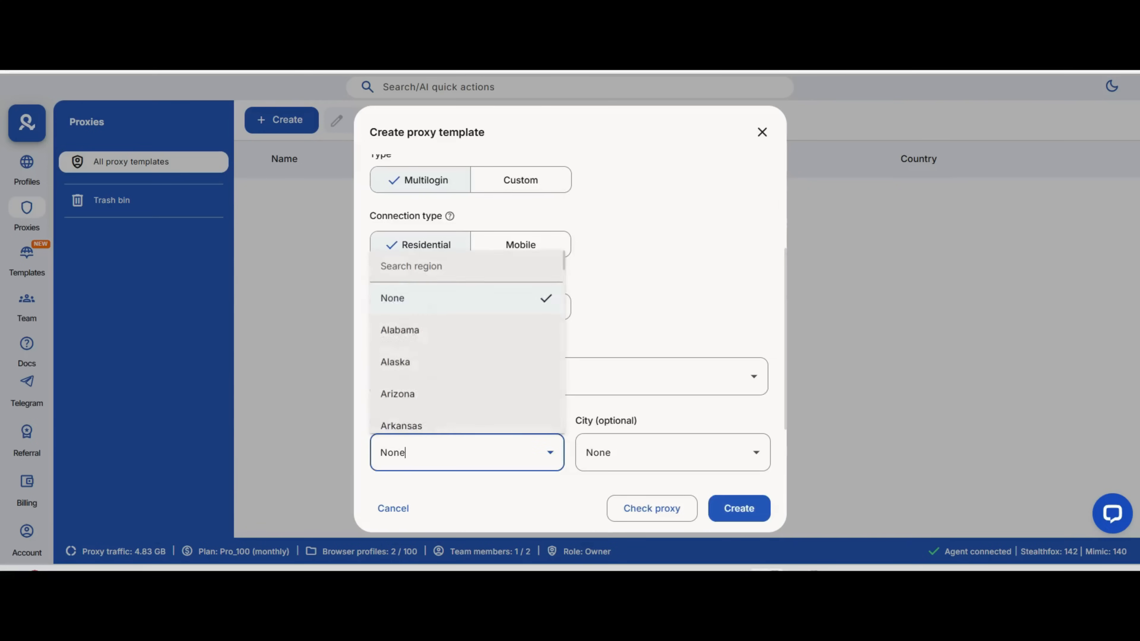
pyautogui.write('NEW')
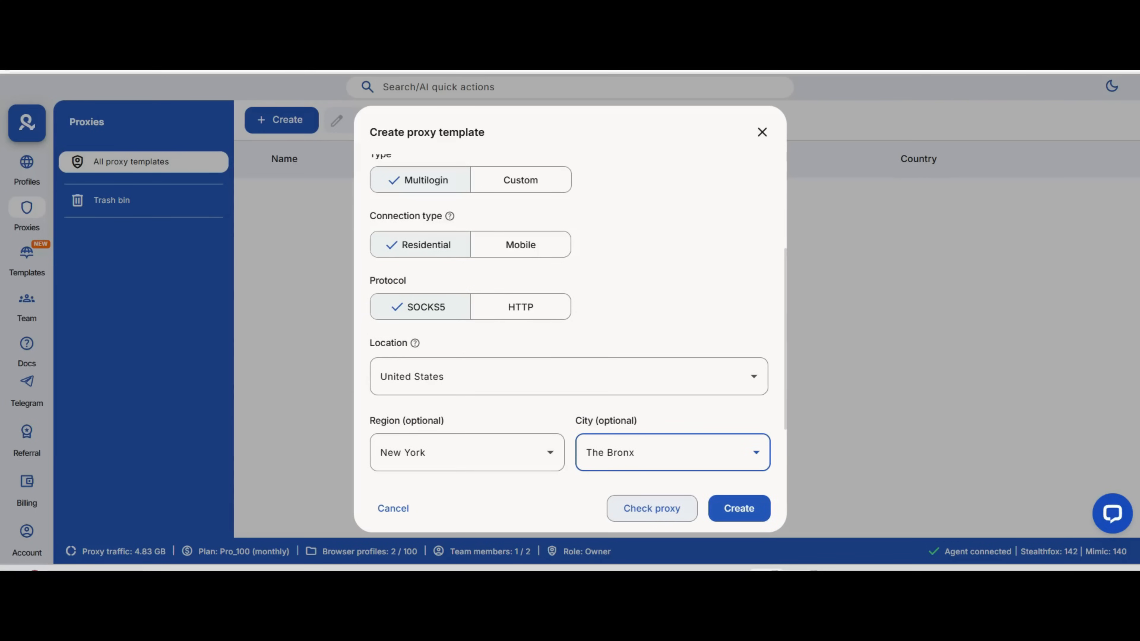
pyautogui.click(652, 509)
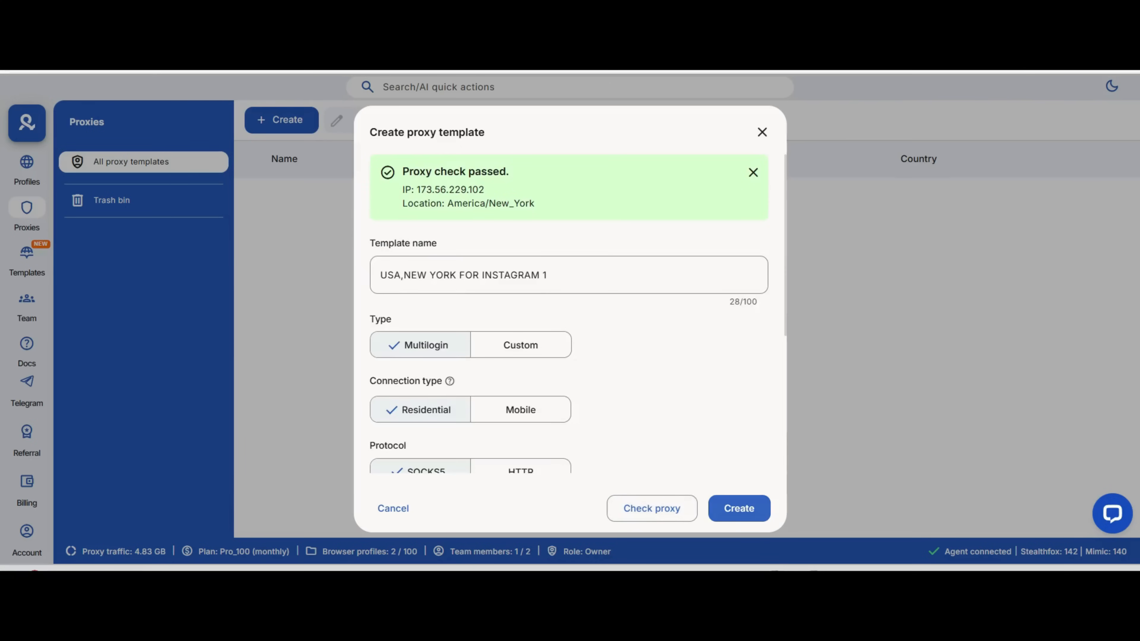
pyautogui.click(740, 508)
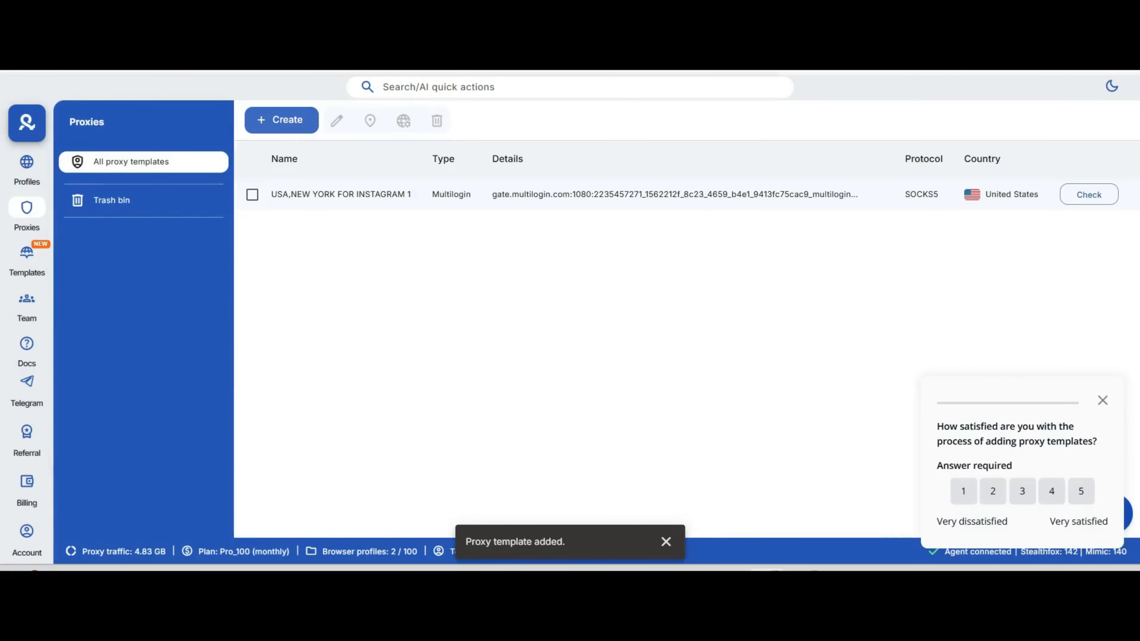
pyautogui.moveTo(672, 199)
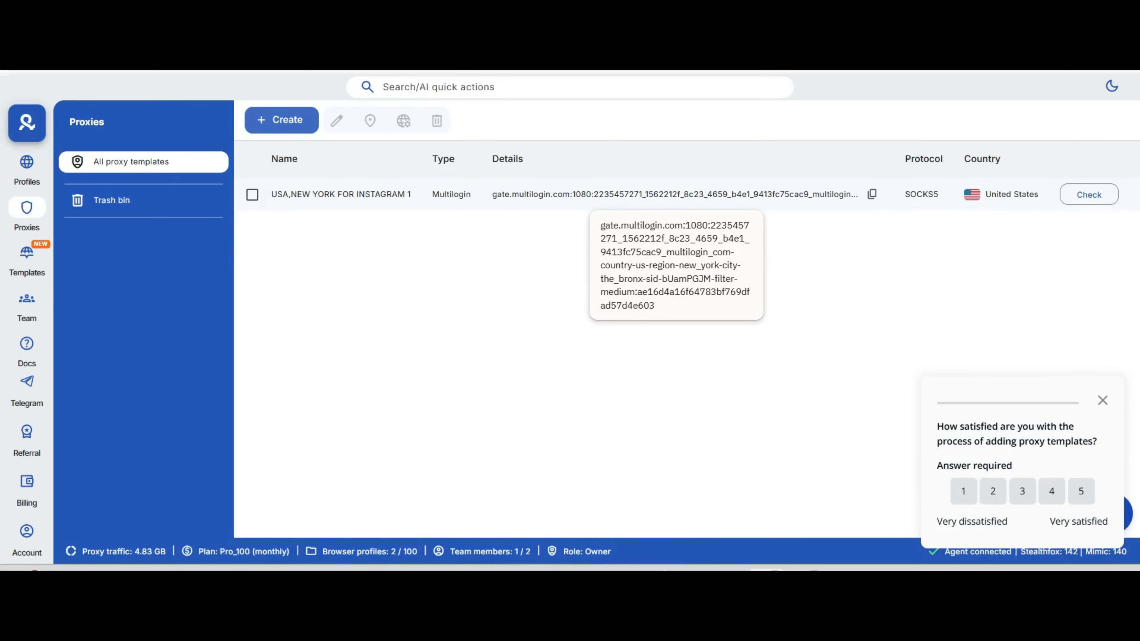
# Go to the profile templates list showing Facebook and Dropshippingit.
pyautogui.click(27, 259)
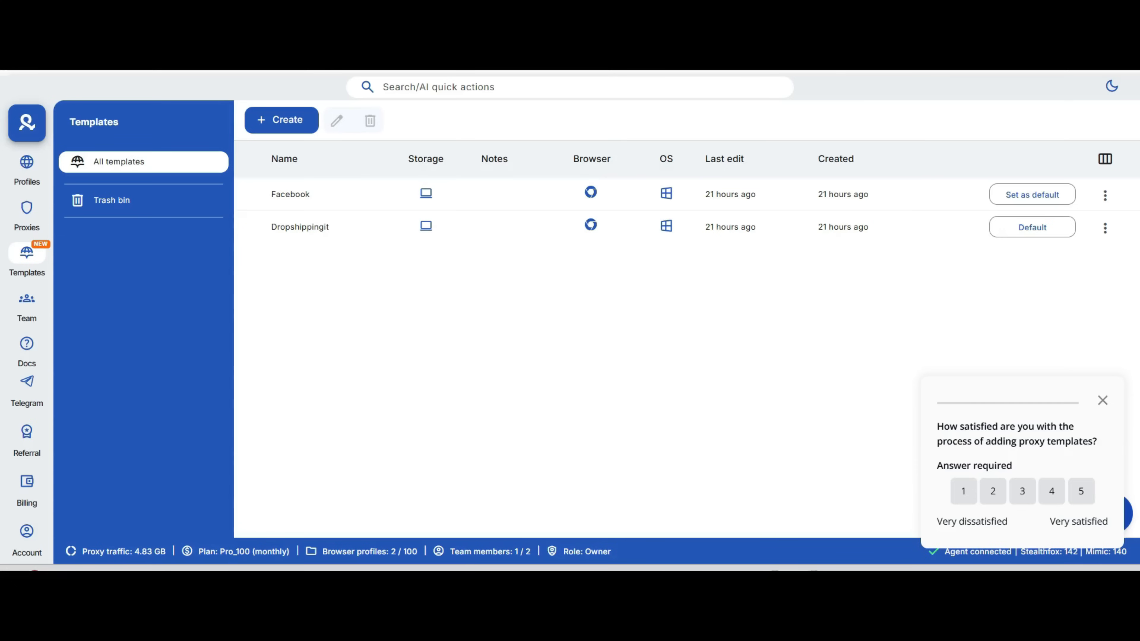
pyautogui.moveTo(281, 120)
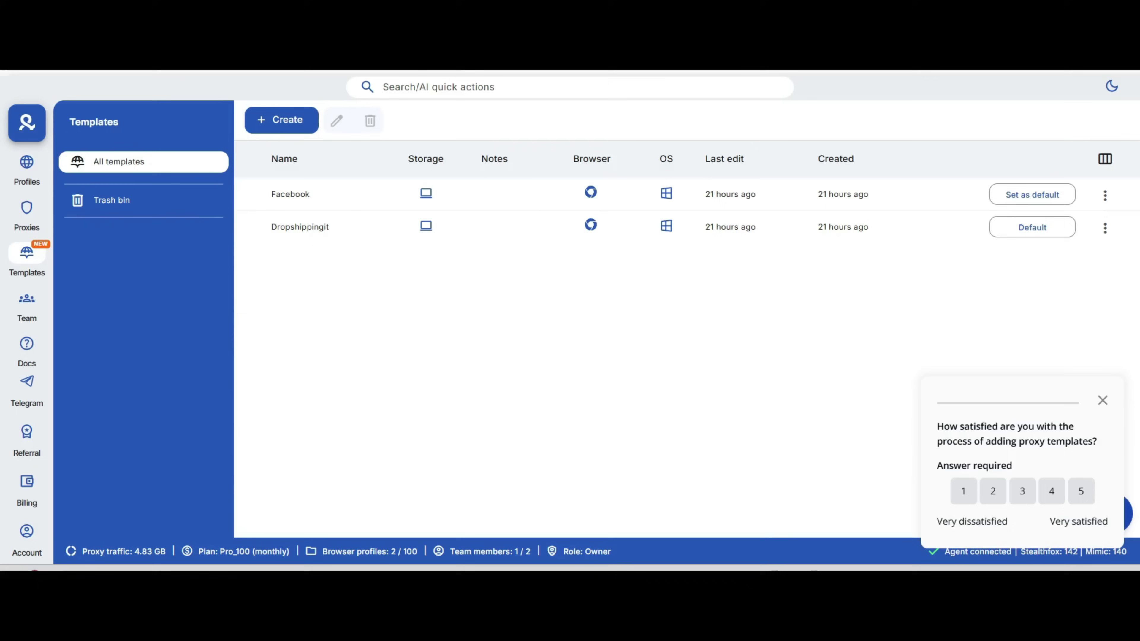
# Start a new profile template with Google as the pre-made cookies site.
pyautogui.click(281, 120)
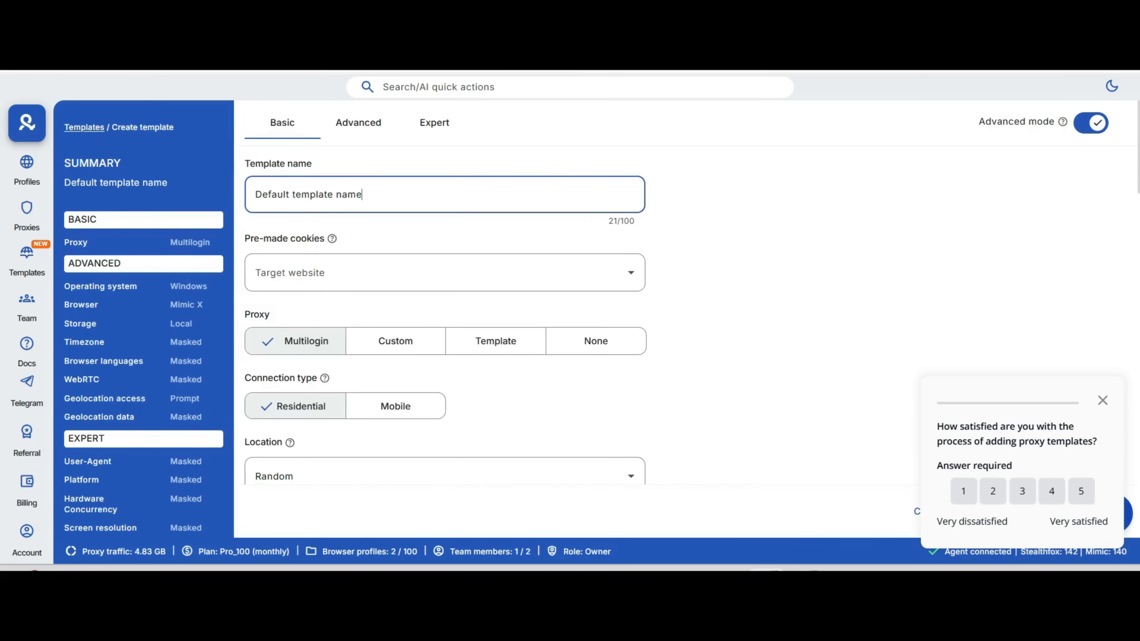
pyautogui.click(444, 277)
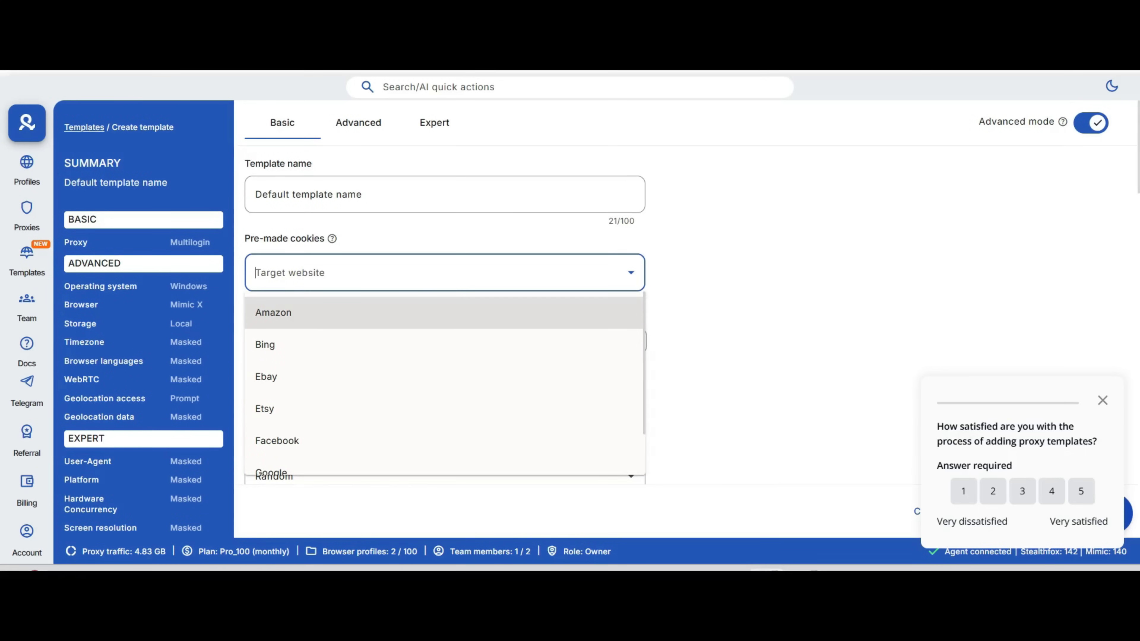
pyautogui.moveTo(265, 345)
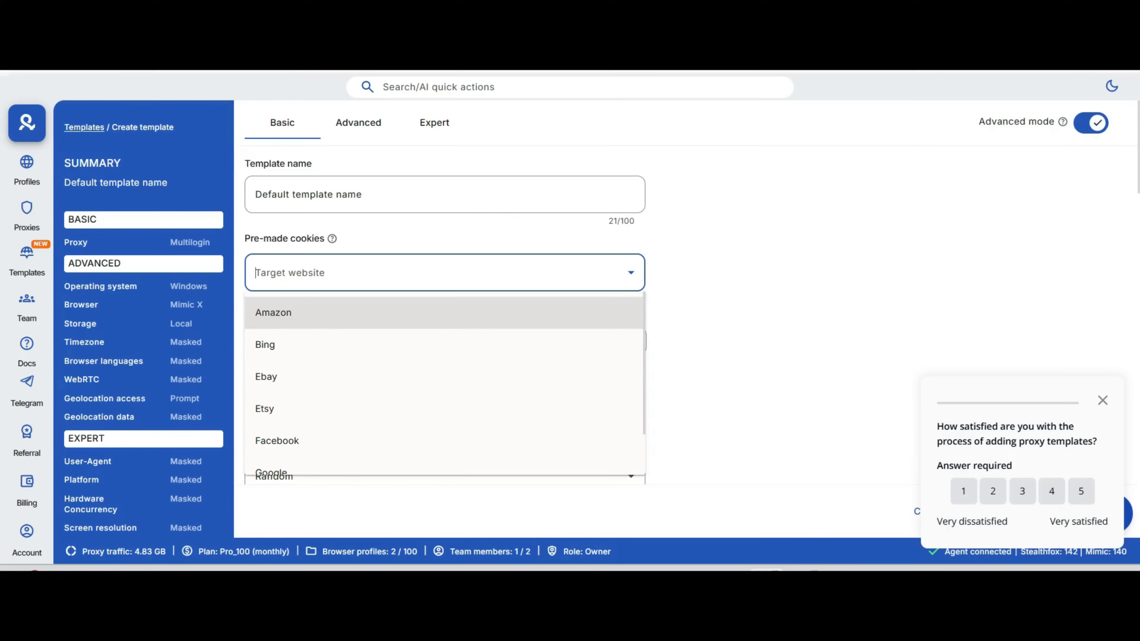
pyautogui.moveTo(265, 409)
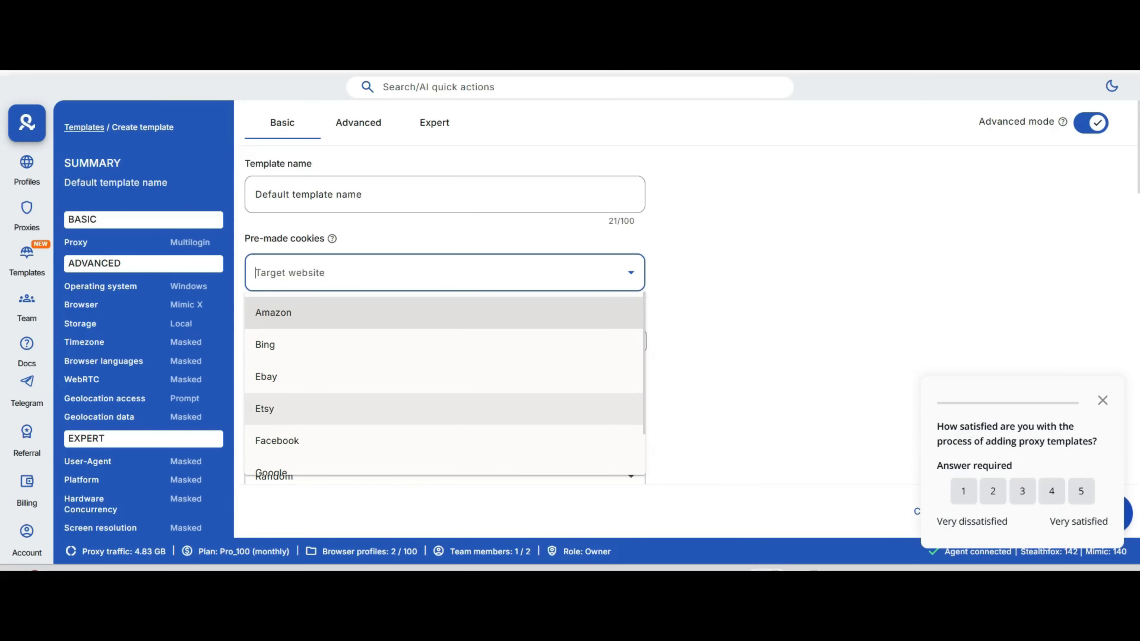
pyautogui.moveTo(266, 377)
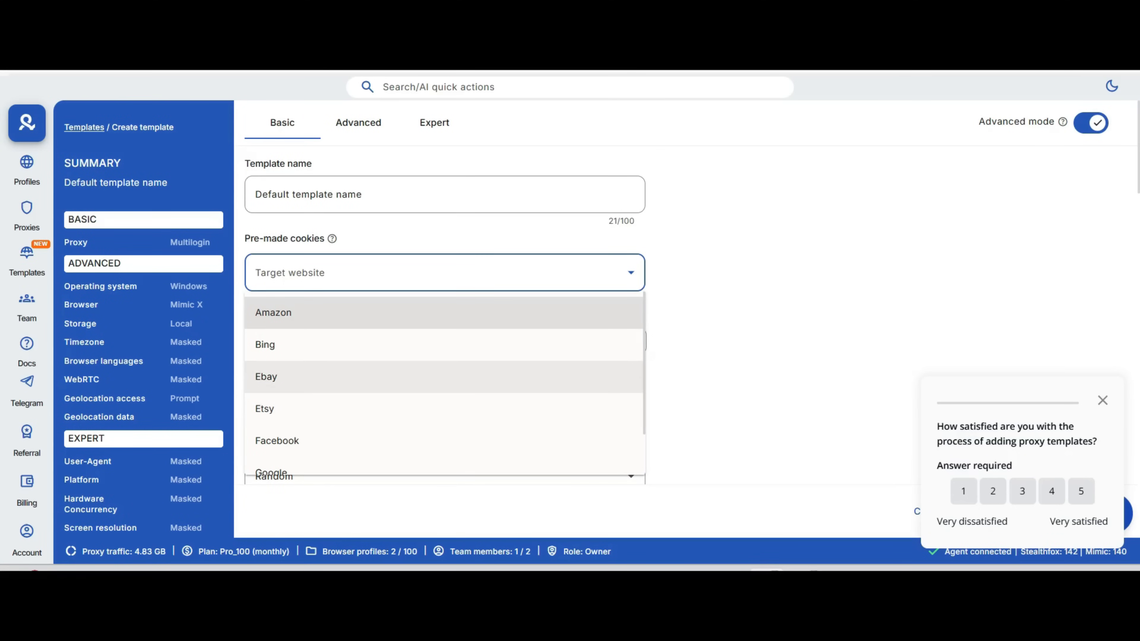
pyautogui.scroll(-3)
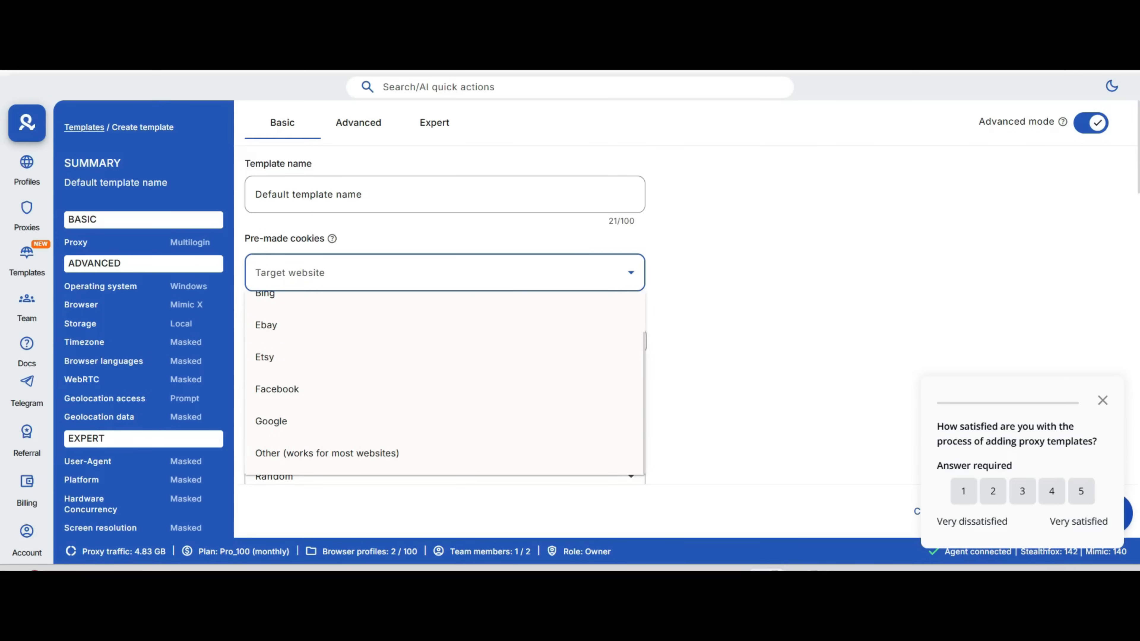
pyautogui.moveTo(326, 453)
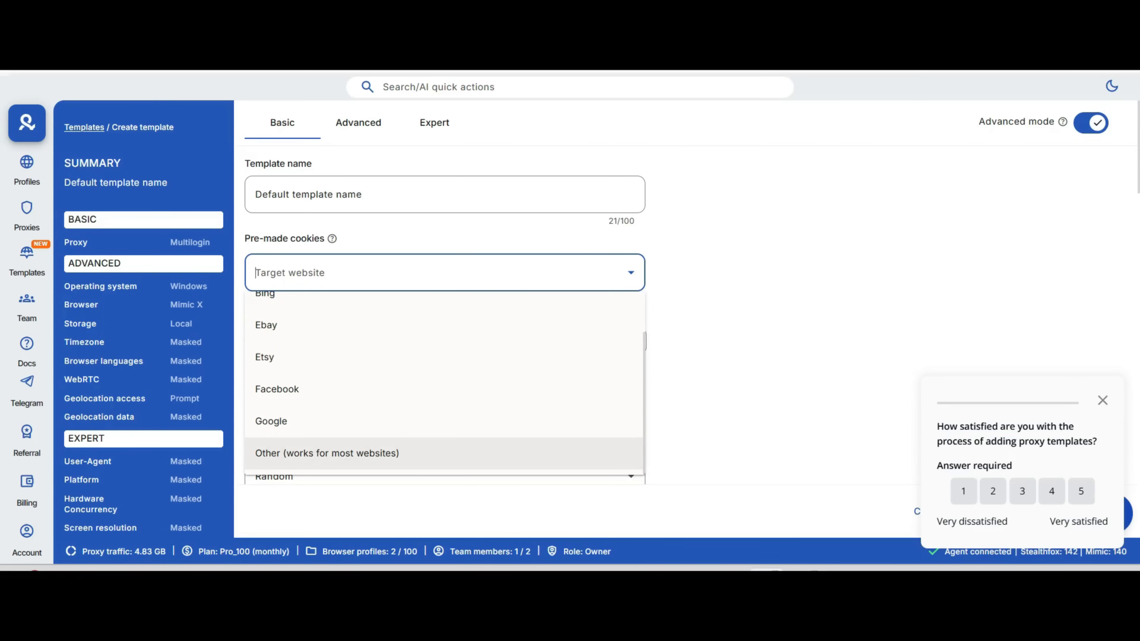
pyautogui.click(271, 421)
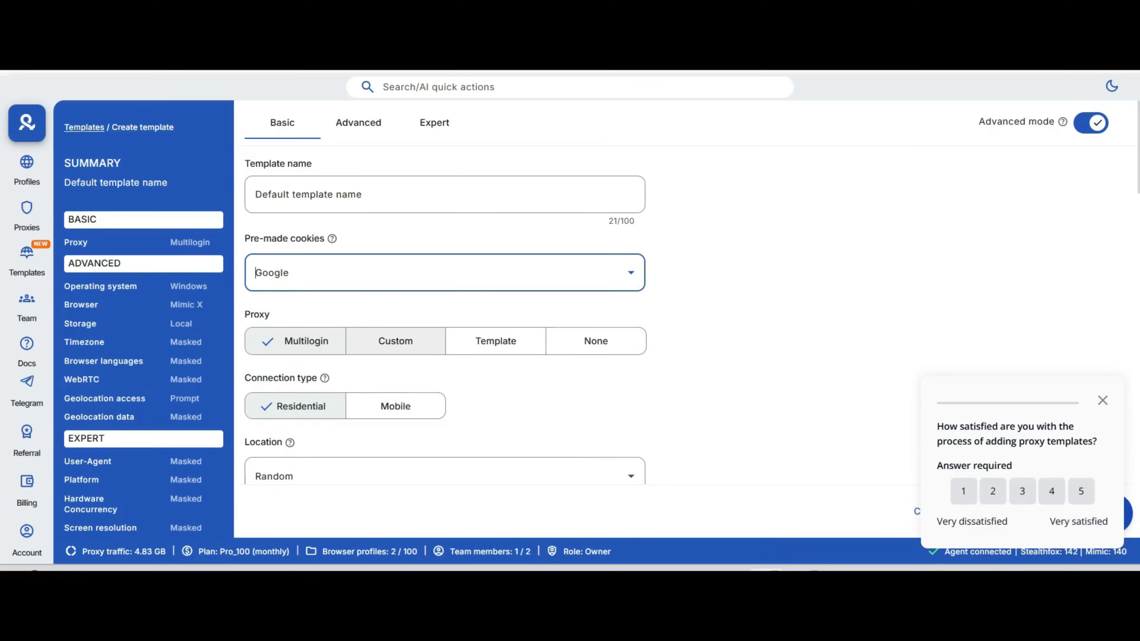
# Try the saved USA,NEW YORK proxy template and Custom proxy, then settle on the built-in Multilogin proxy.
pyautogui.click(495, 342)
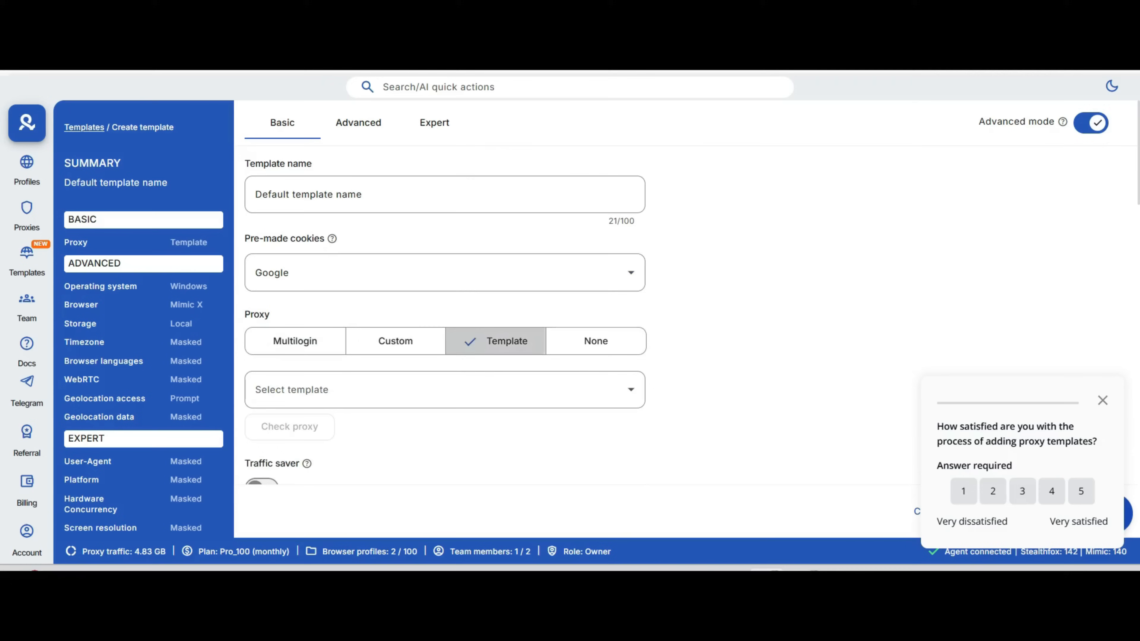
pyautogui.click(445, 392)
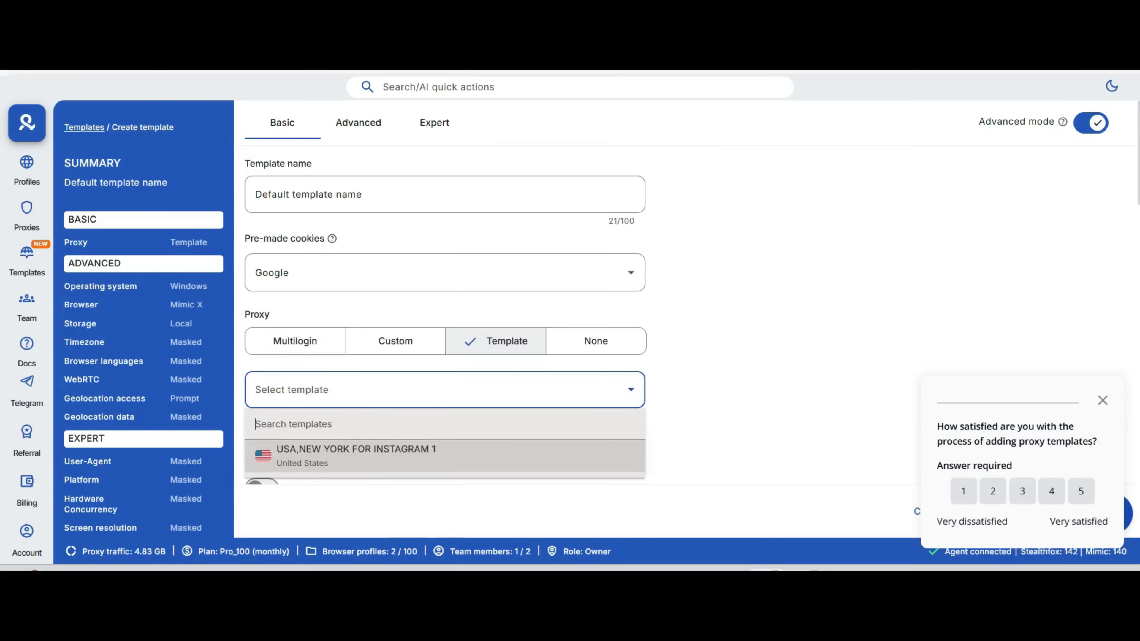
pyautogui.click(355, 456)
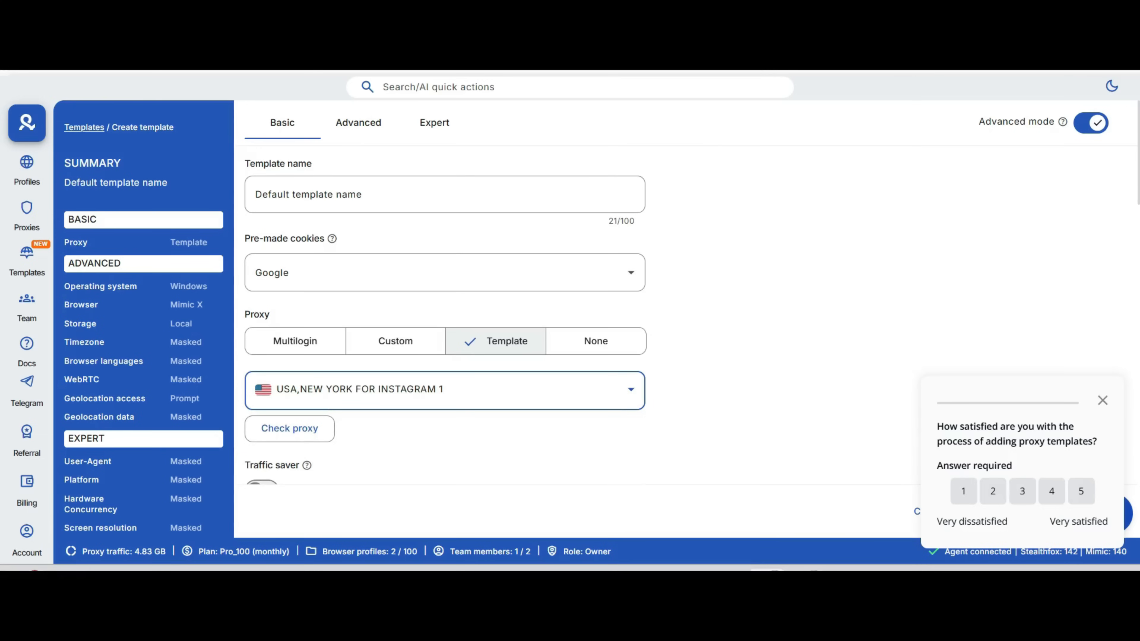
pyautogui.click(295, 340)
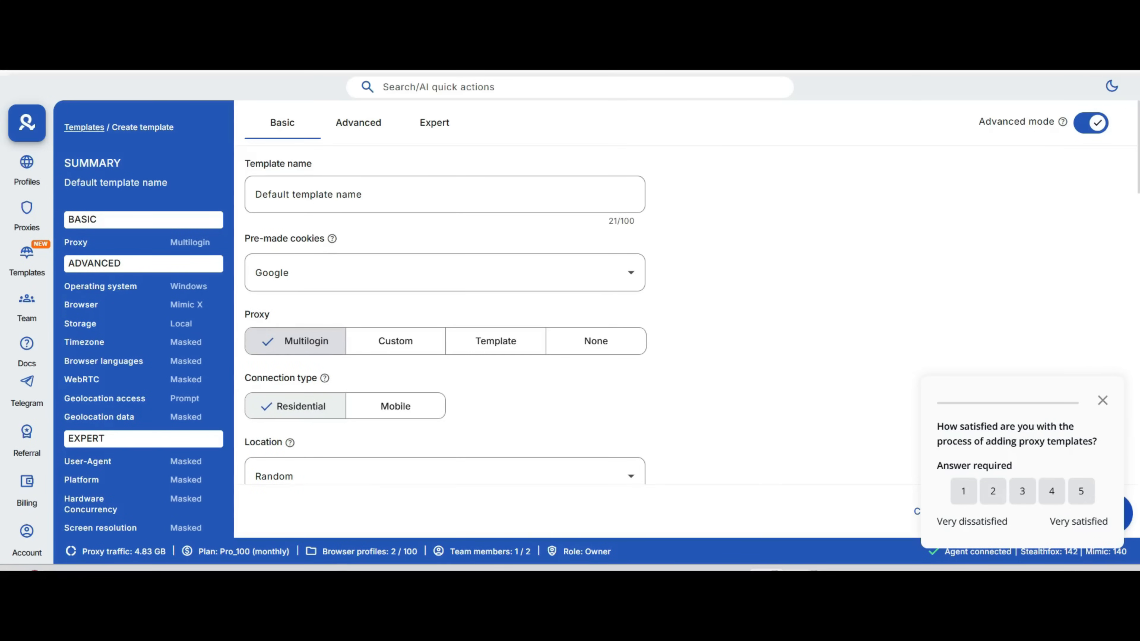
pyautogui.click(396, 341)
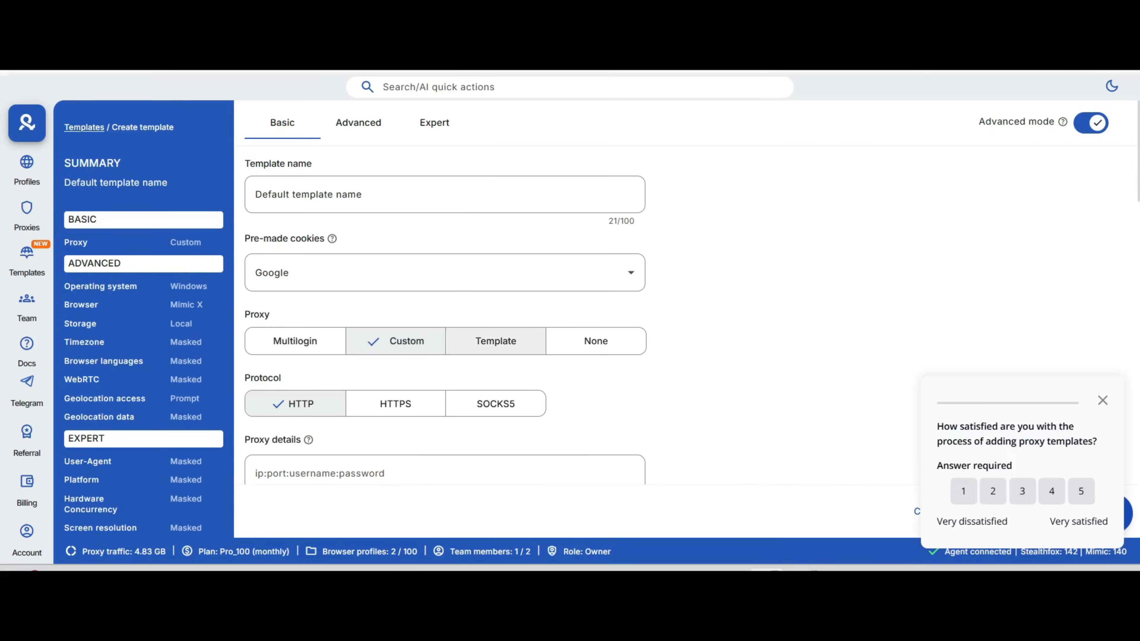
pyautogui.click(495, 341)
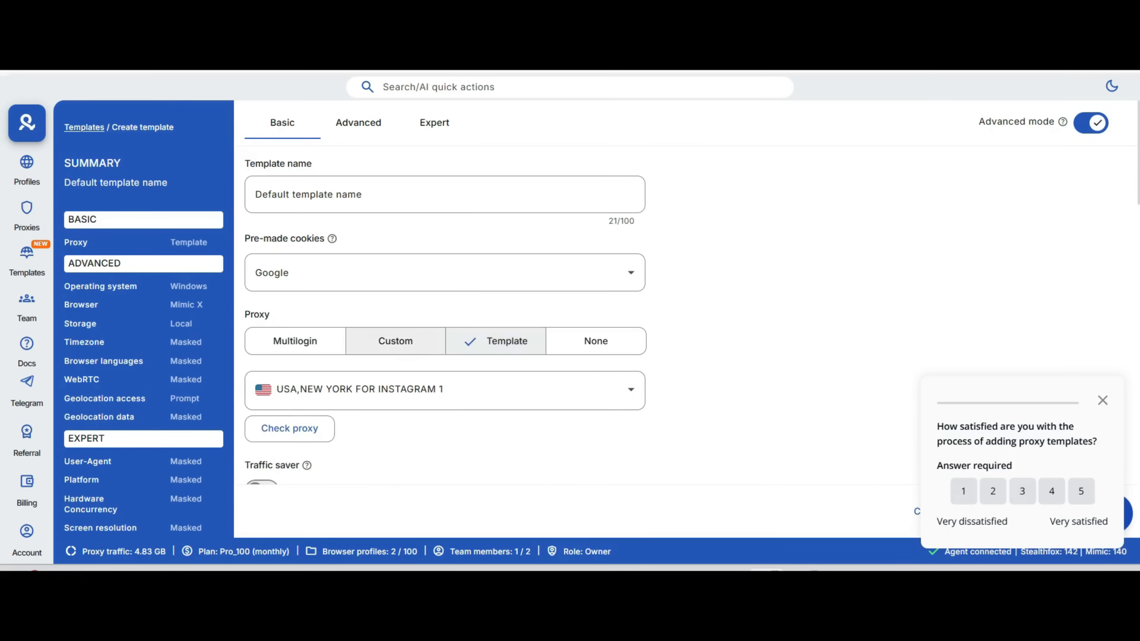
pyautogui.click(295, 340)
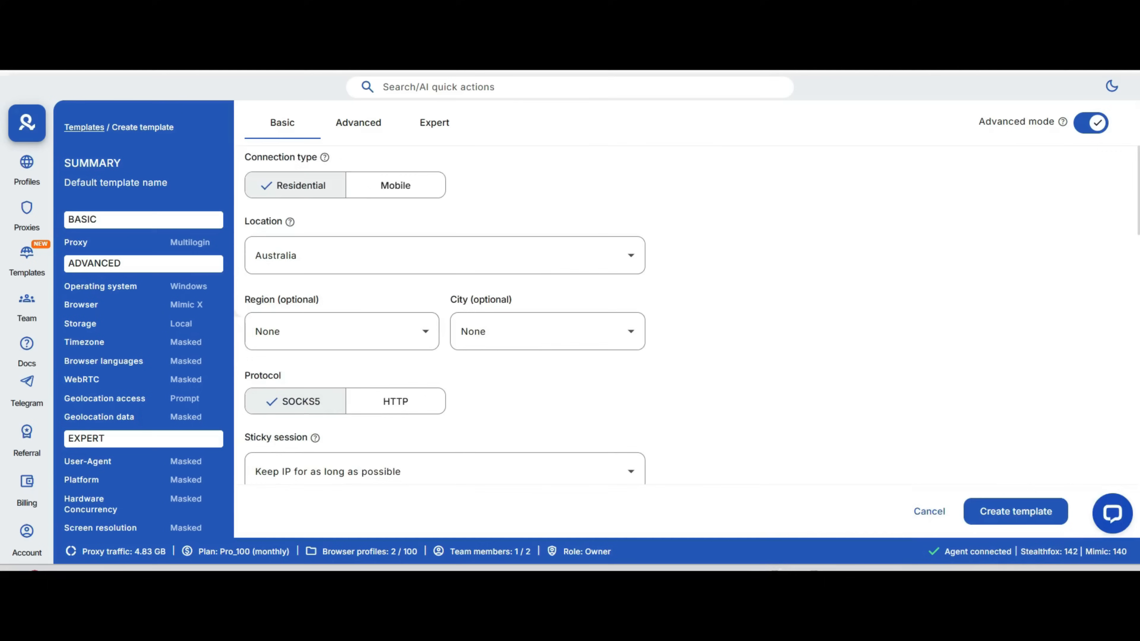
# Name the template 'Australia' and review the Advanced tab settings.
pyautogui.scroll(-3)
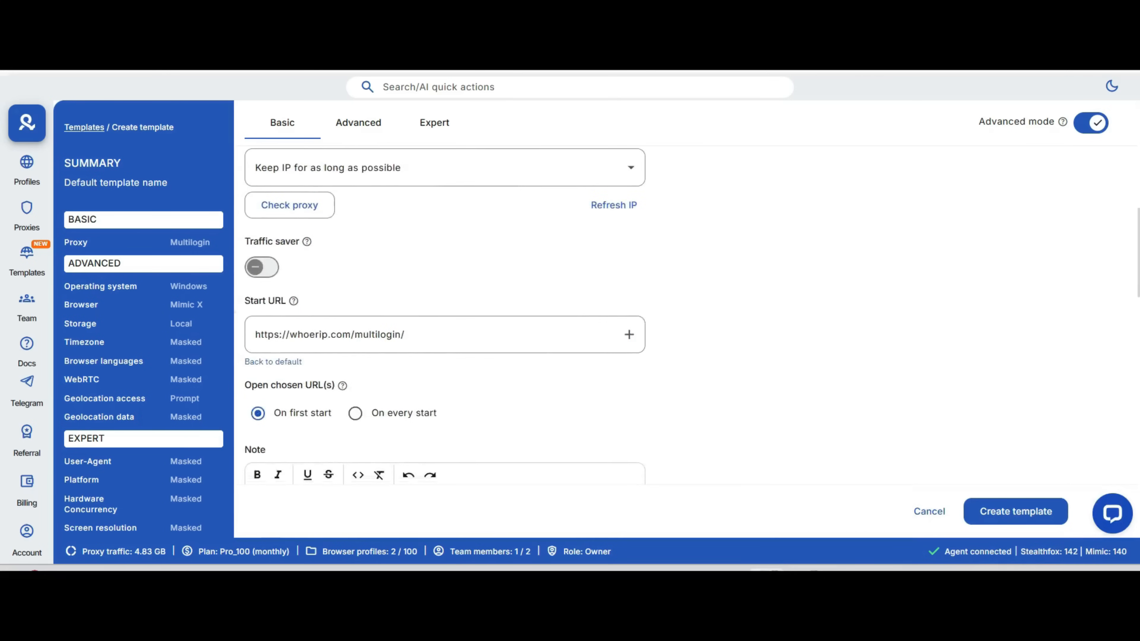
pyautogui.click(358, 122)
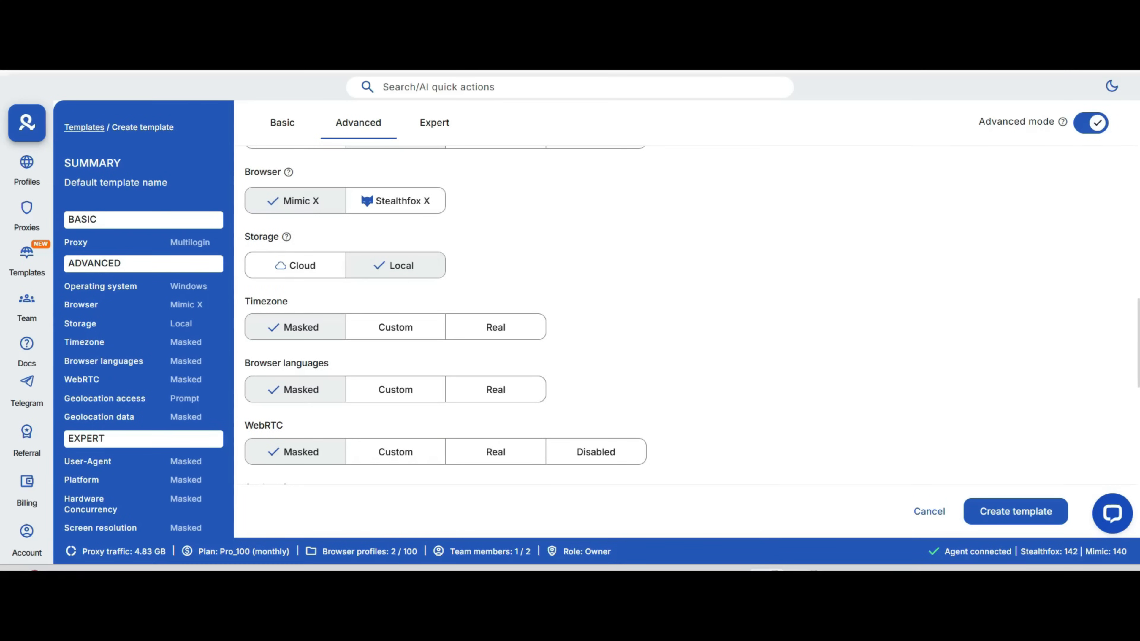
pyautogui.moveTo(496, 389)
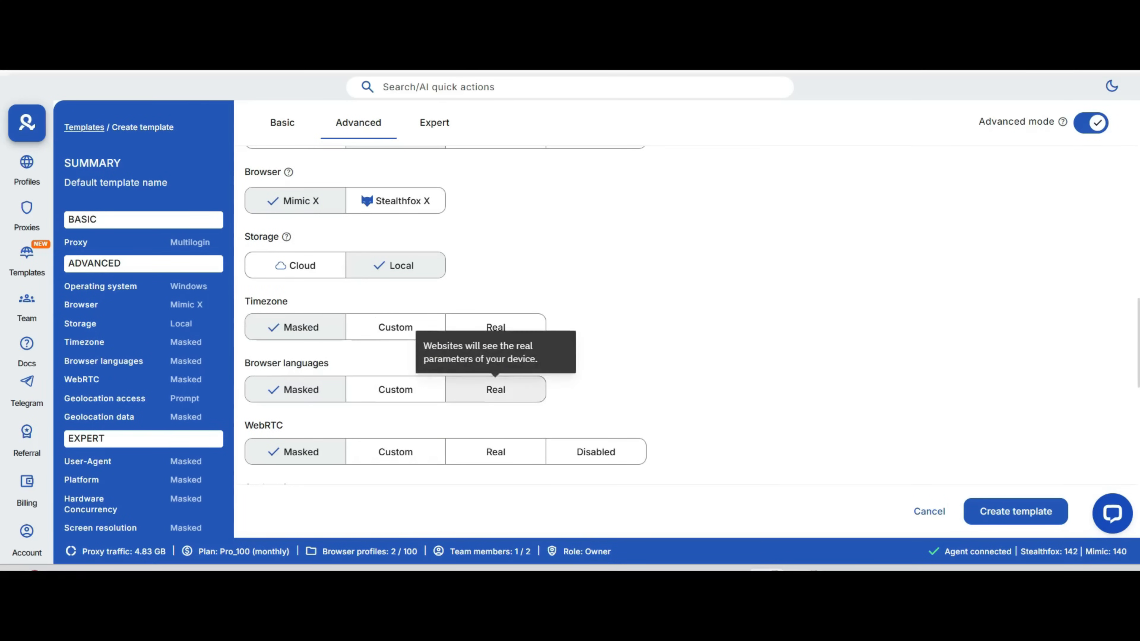
pyautogui.scroll(-3)
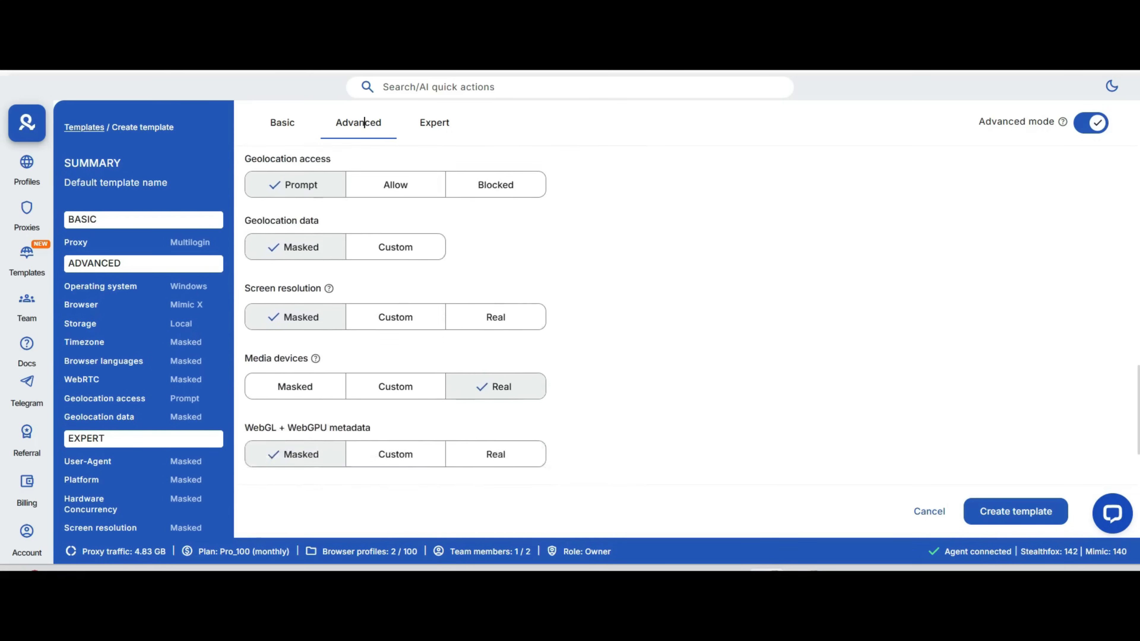
pyautogui.scroll(-3)
pyautogui.write('Australia')
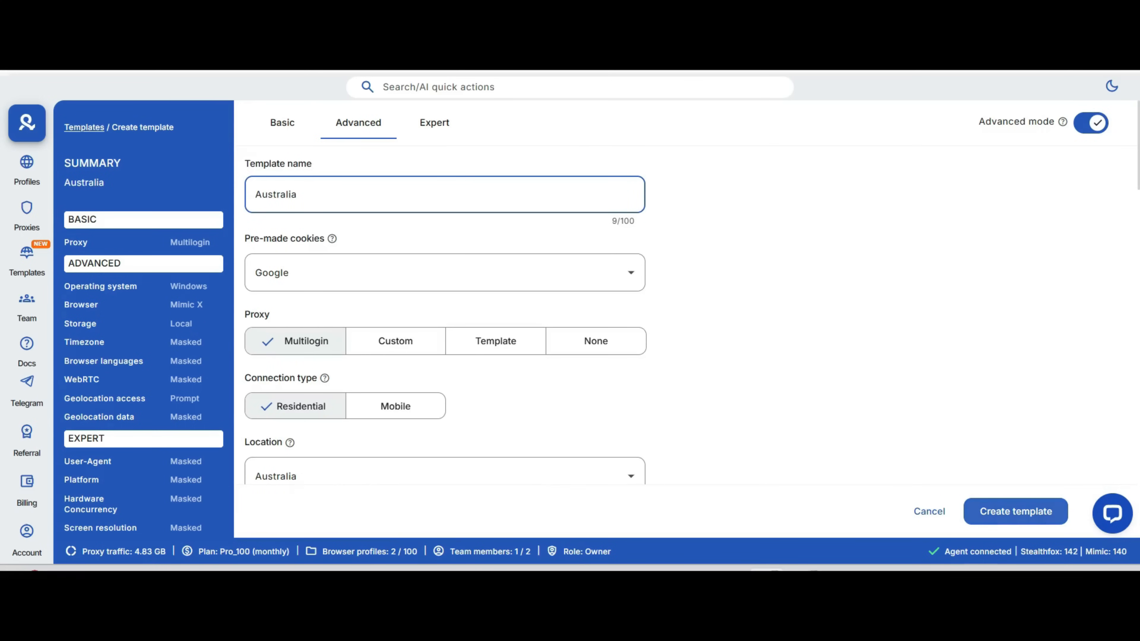
# Create the Australia template, select it in the list, and go to the team members page.
pyautogui.click(1016, 511)
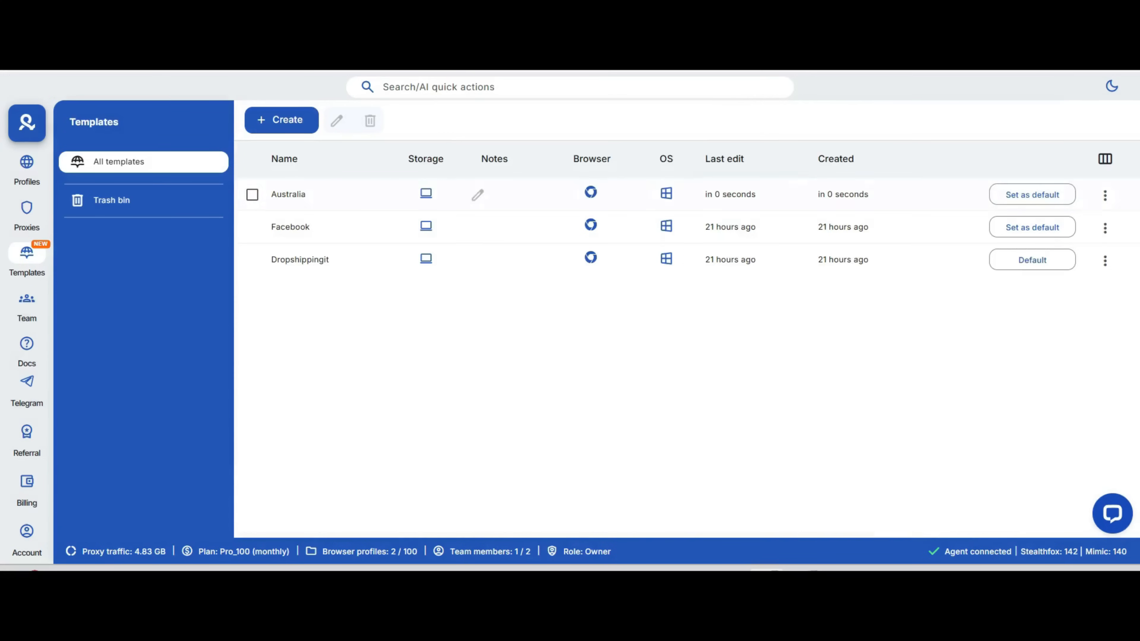
pyautogui.click(252, 194)
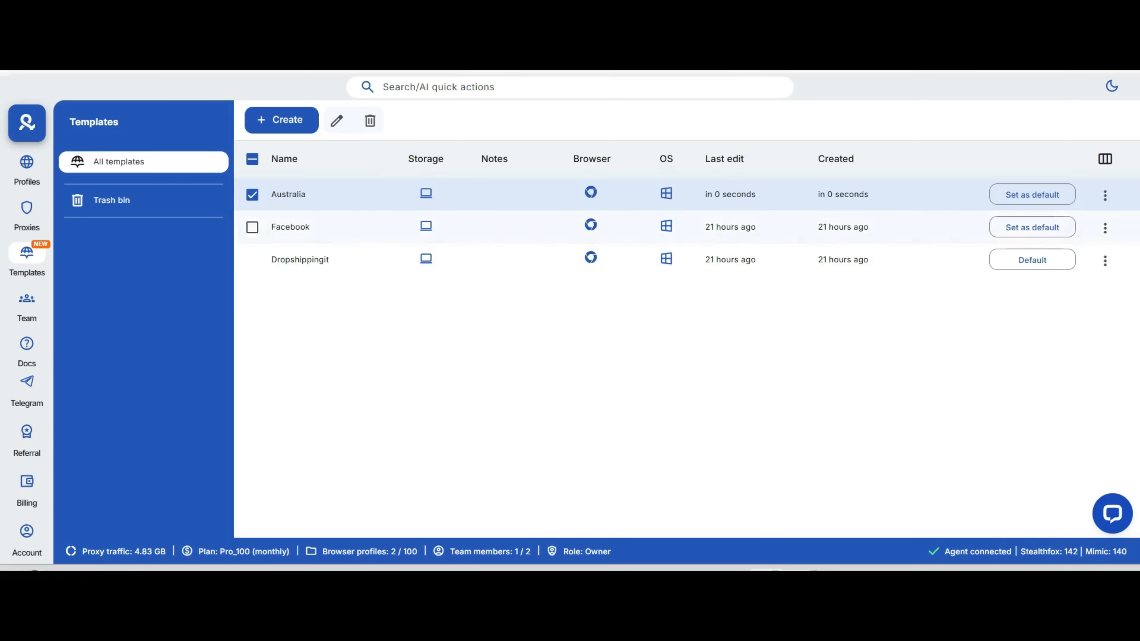
pyautogui.click(27, 304)
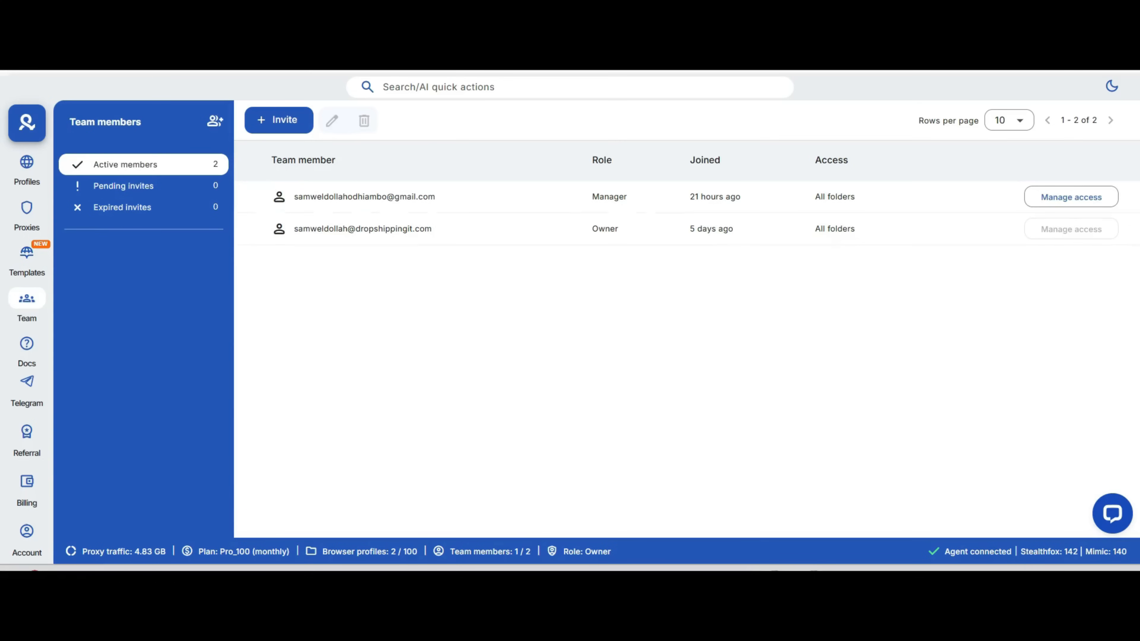
pyautogui.moveTo(279, 120)
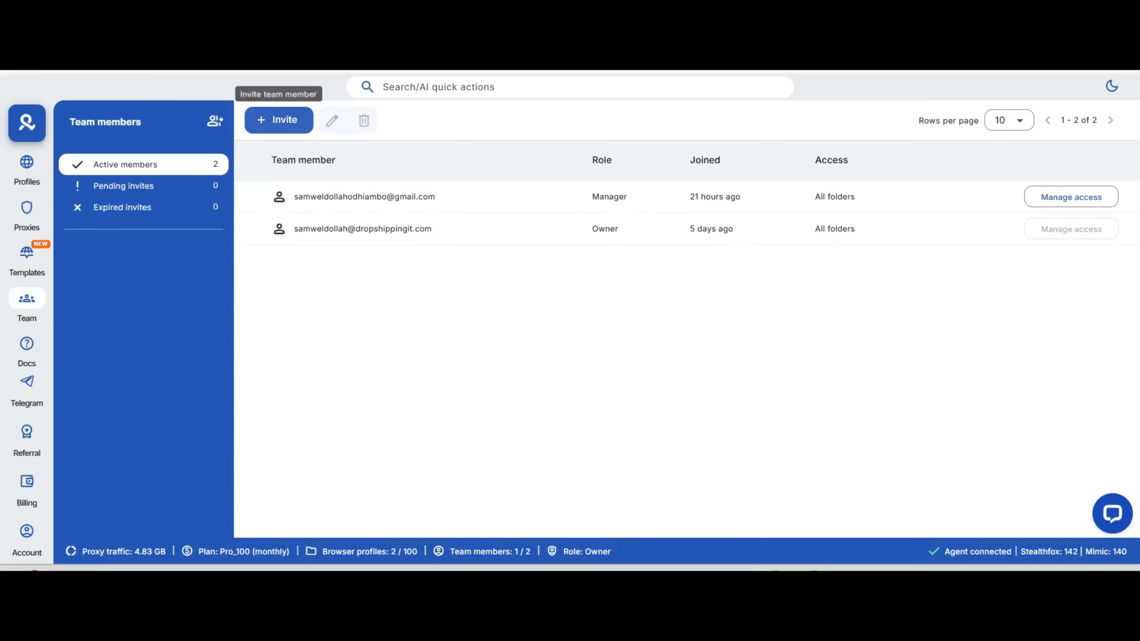
# Preview the invite team member form and close it without inviting anyone.
pyautogui.click(280, 120)
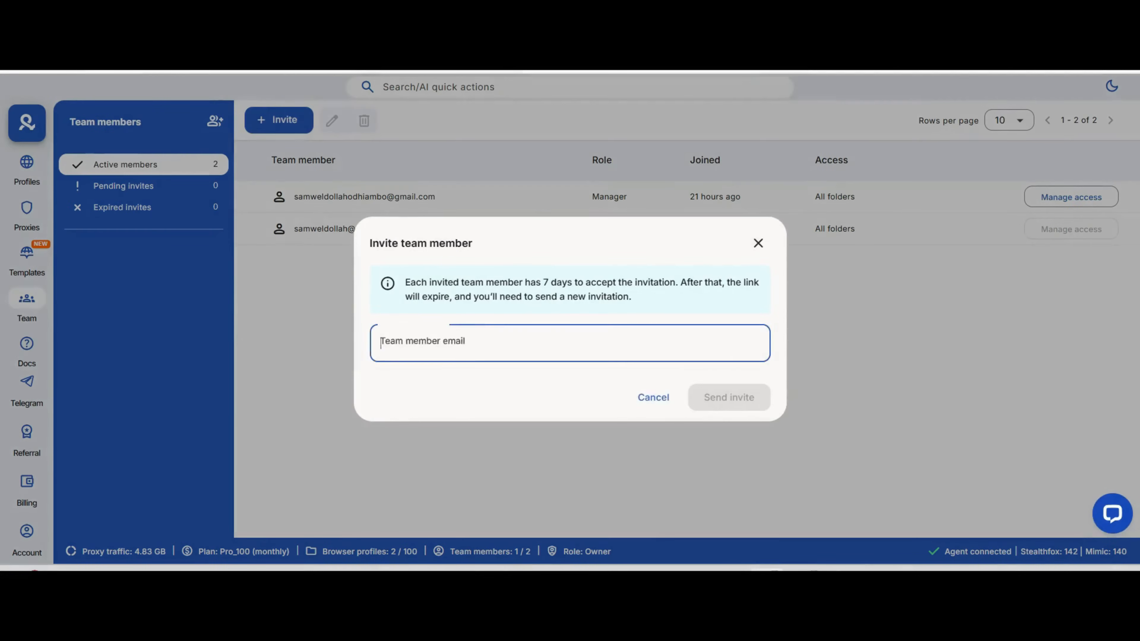
pyautogui.click(653, 397)
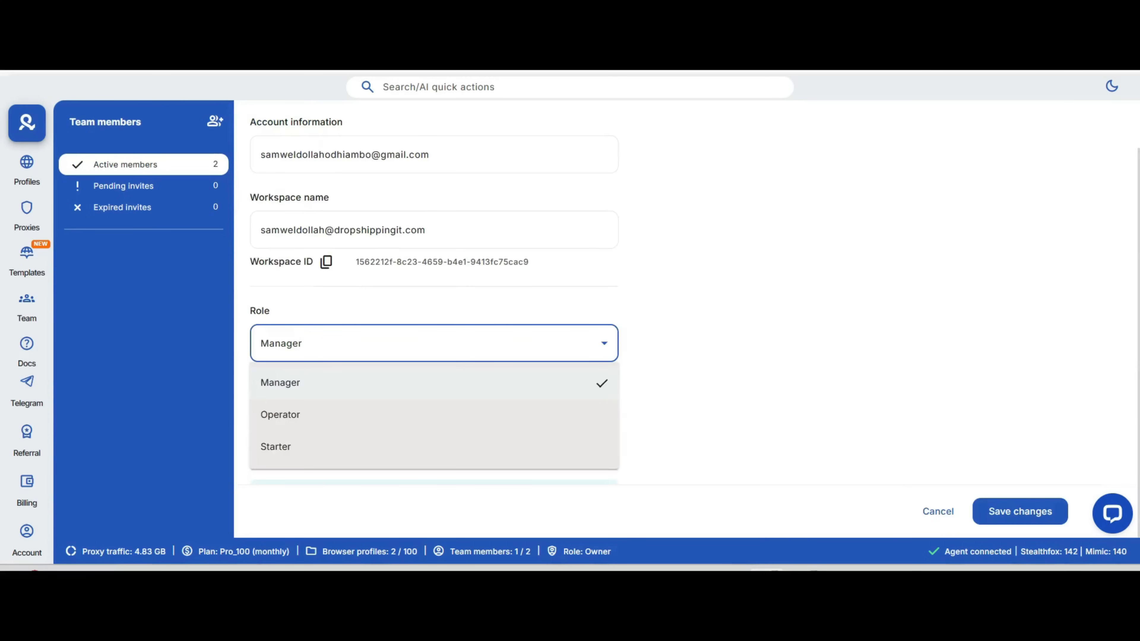
# Preview the permissions of the Manager, Operator and Starter roles by switching the Role dropdown.
pyautogui.click(281, 415)
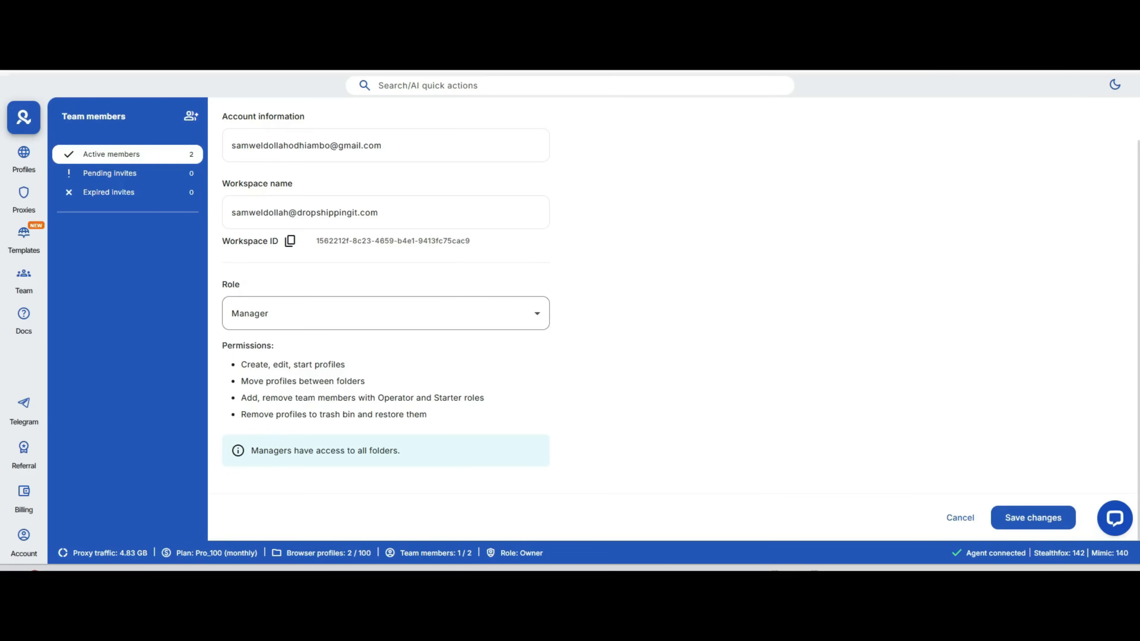
pyautogui.click(384, 316)
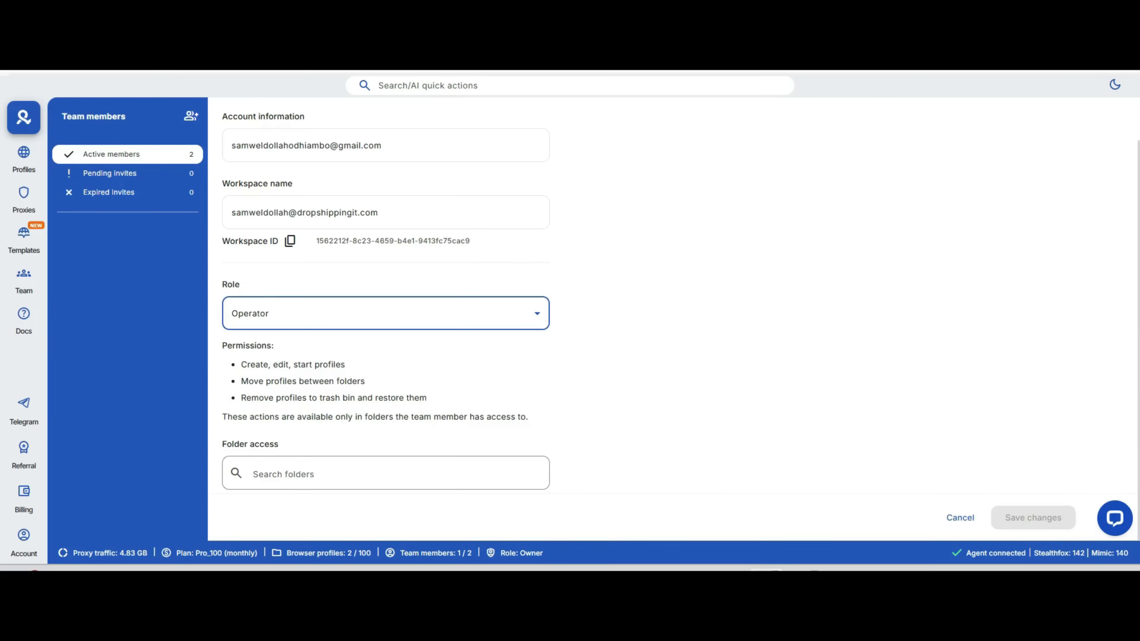
pyautogui.click(385, 317)
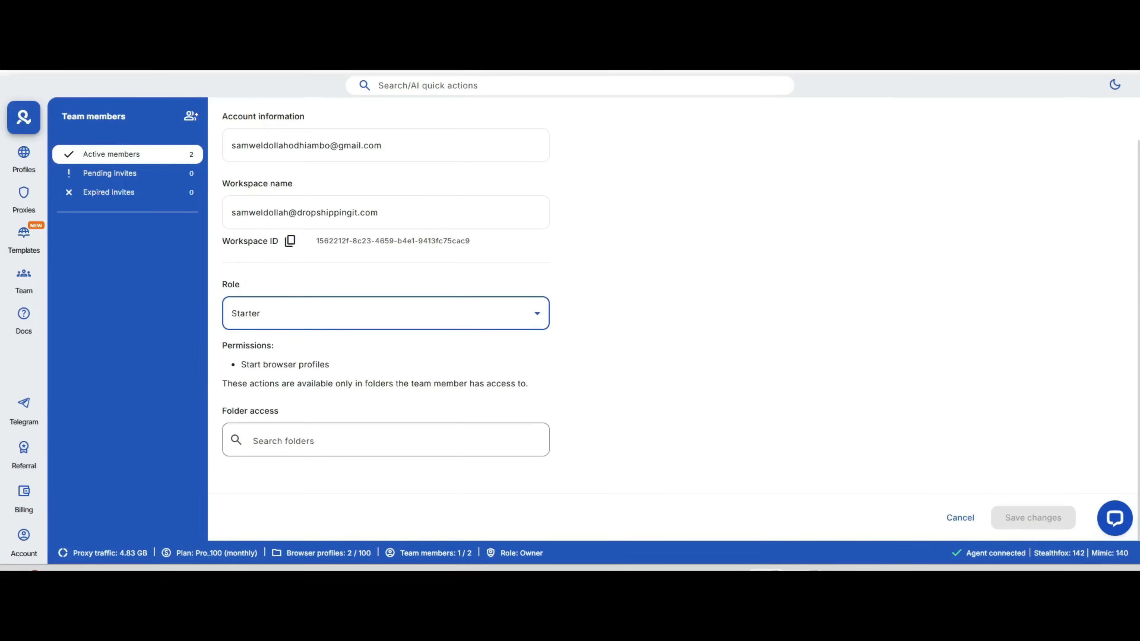
pyautogui.click(385, 318)
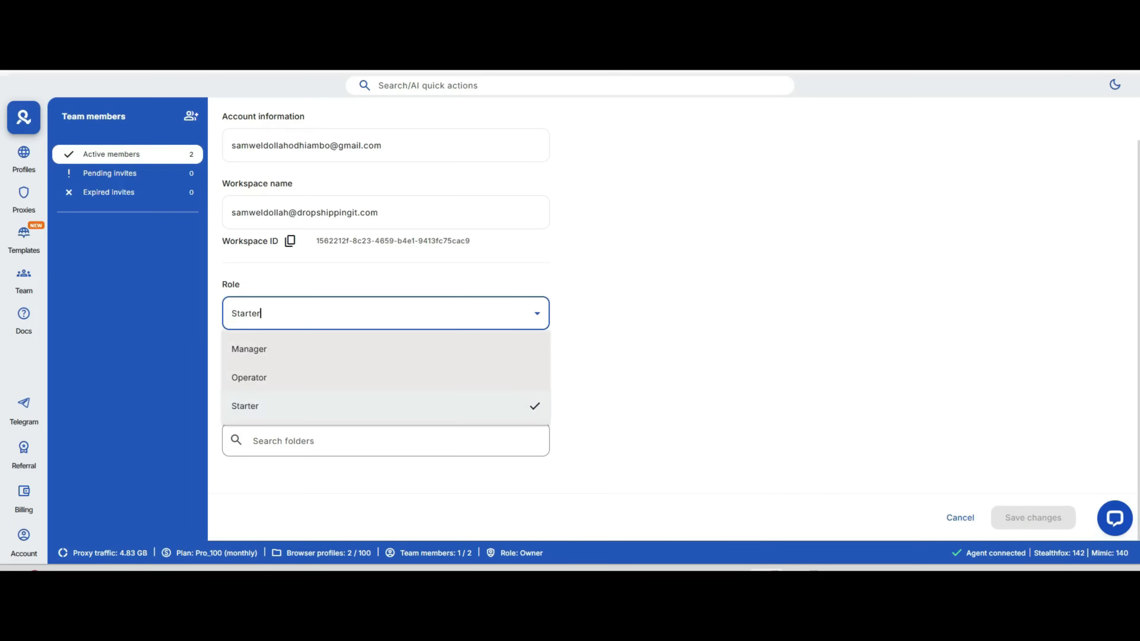
pyautogui.click(248, 349)
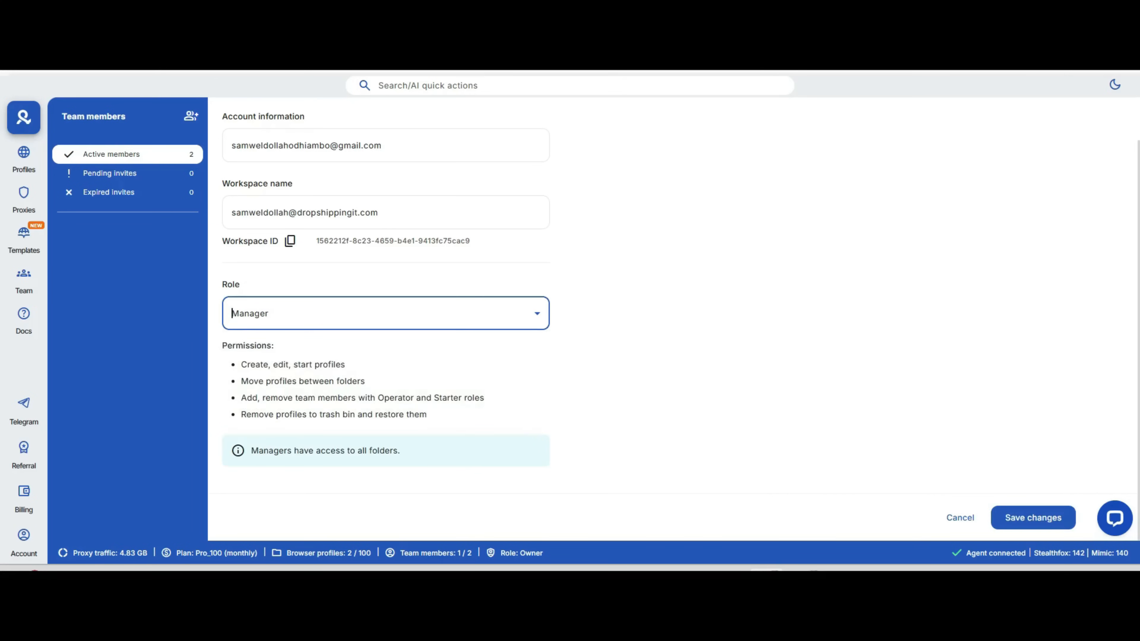
pyautogui.click(385, 314)
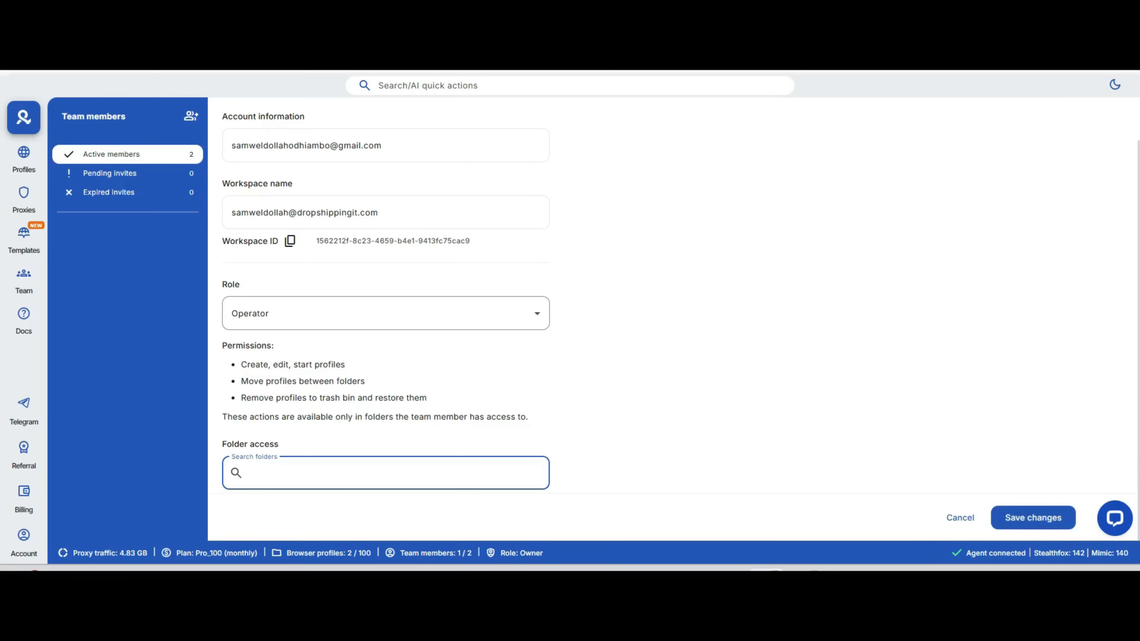
# Return to the browser profiles list without saving the team member.
pyautogui.click(24, 158)
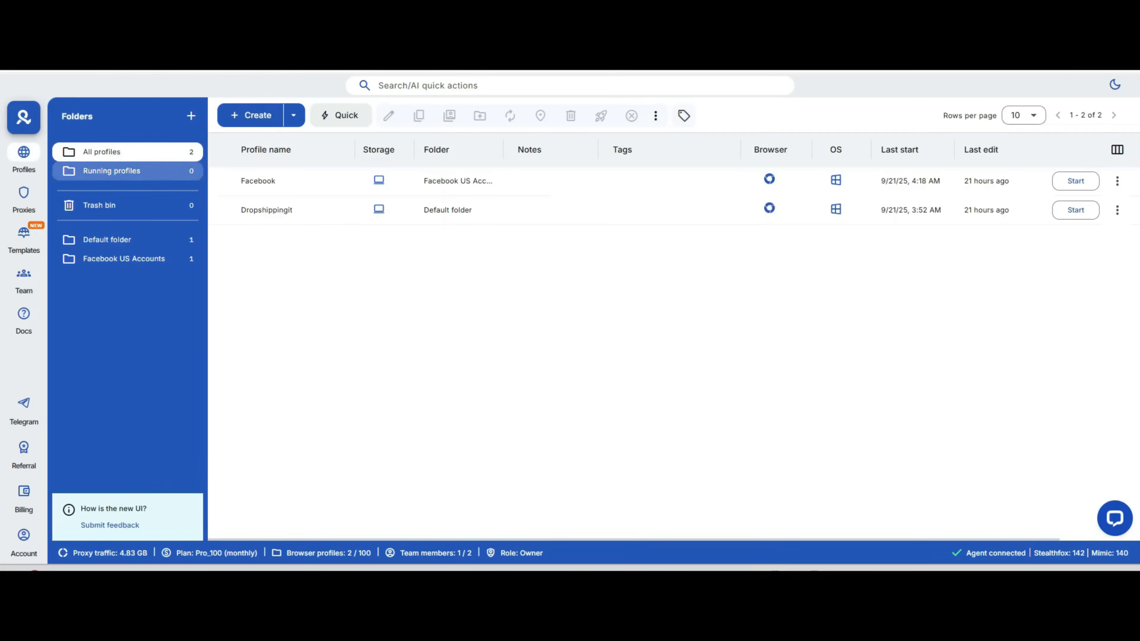
# Start the Dropshippingit profile so its Mimic browser opens on WhoerIP.
pyautogui.click(103, 152)
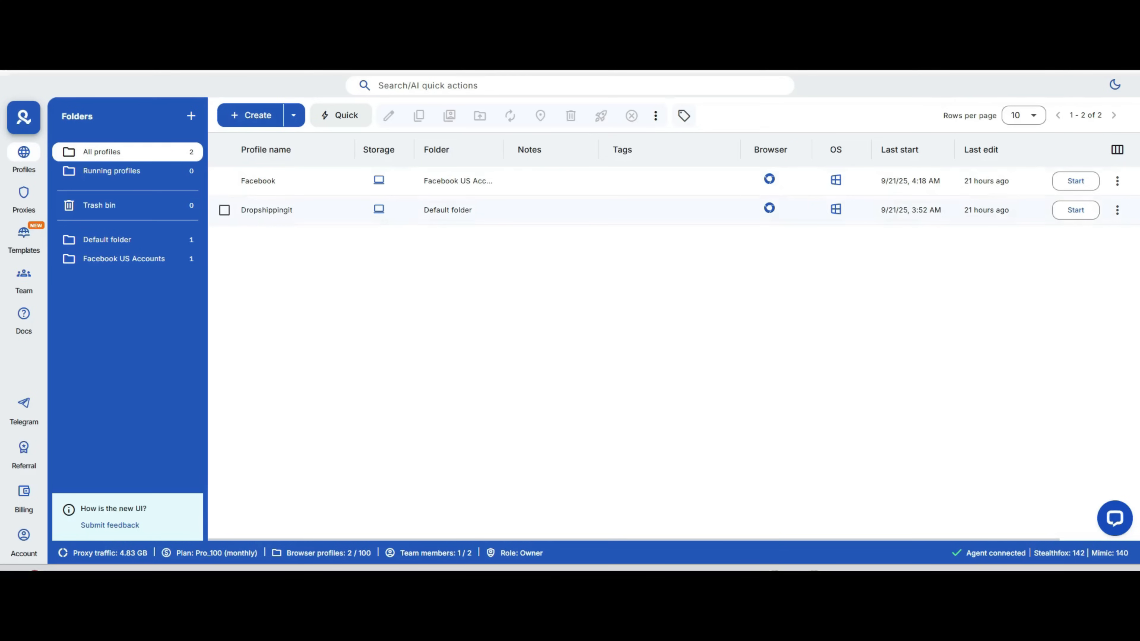
pyautogui.click(225, 210)
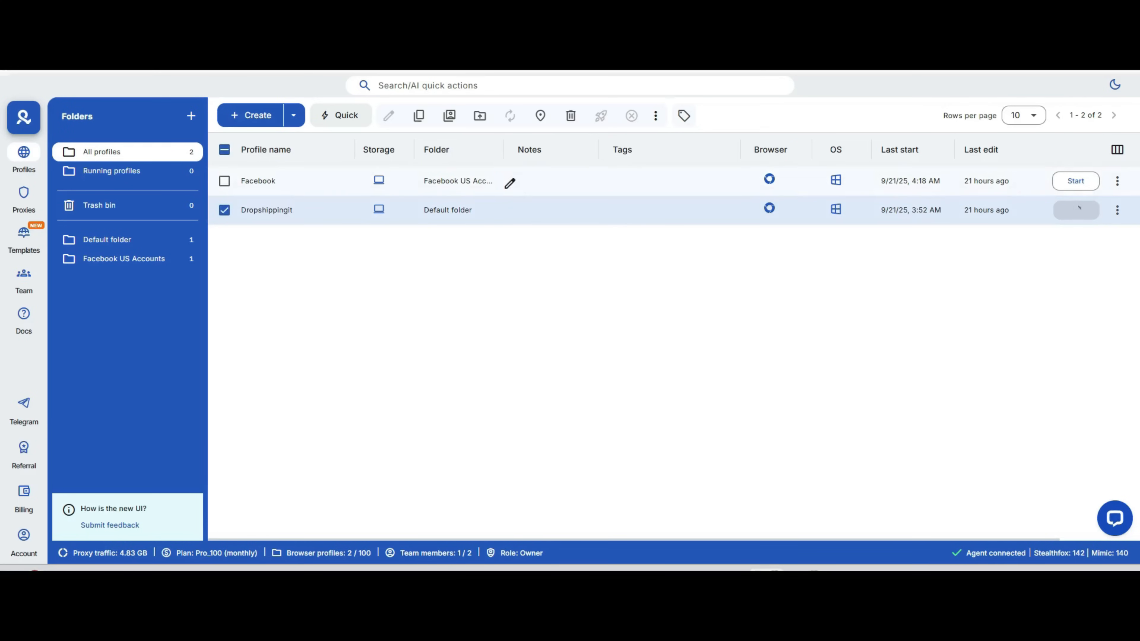
pyautogui.click(1076, 210)
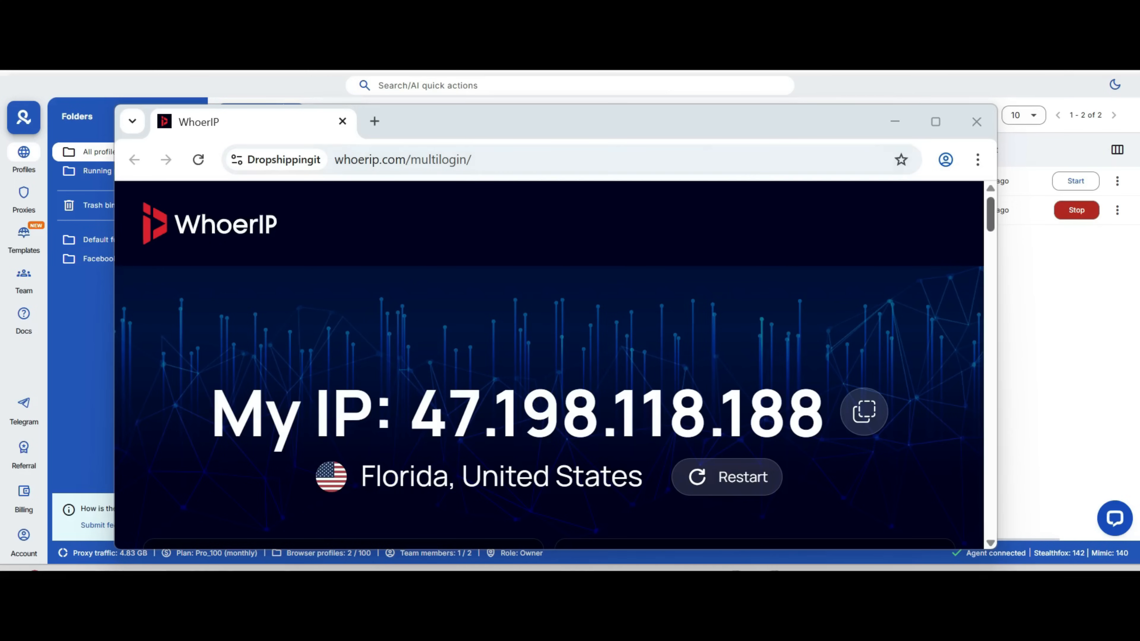
# Review the WhoerIP IP, location, navigator and time results, then close the profile's browser window.
pyautogui.scroll(-3)
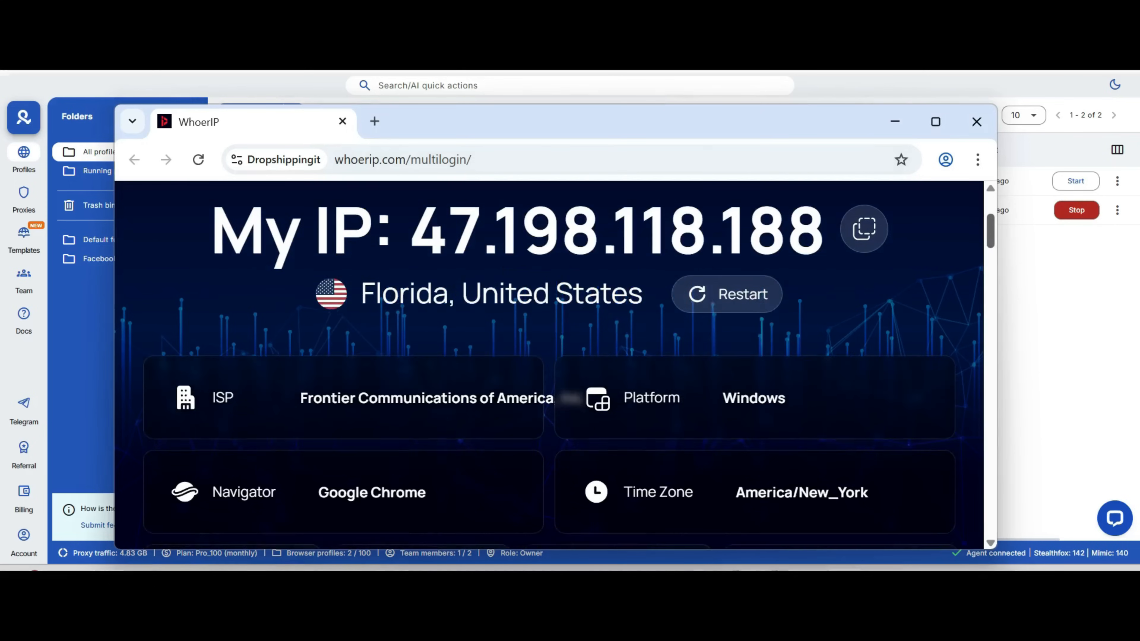
pyautogui.scroll(-3)
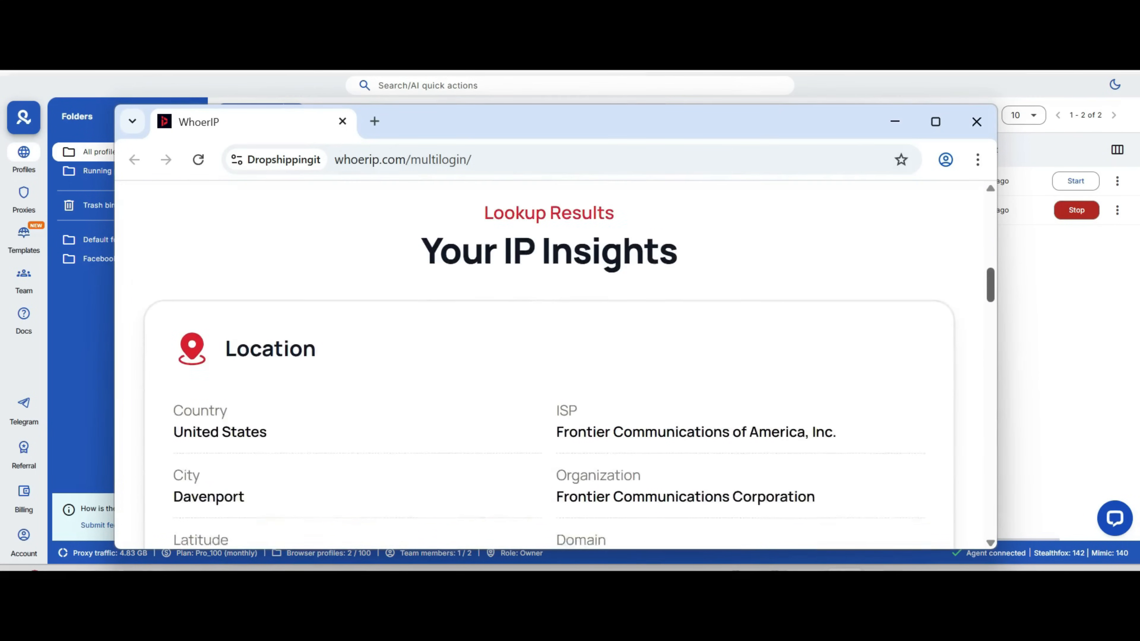
pyautogui.scroll(-3)
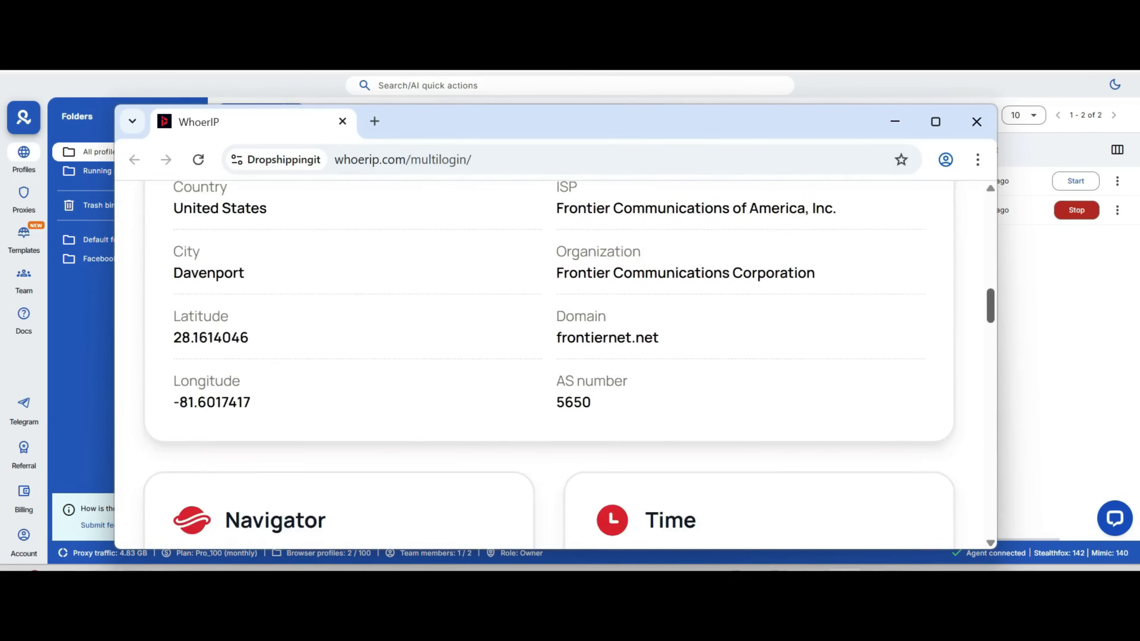
pyautogui.scroll(-3)
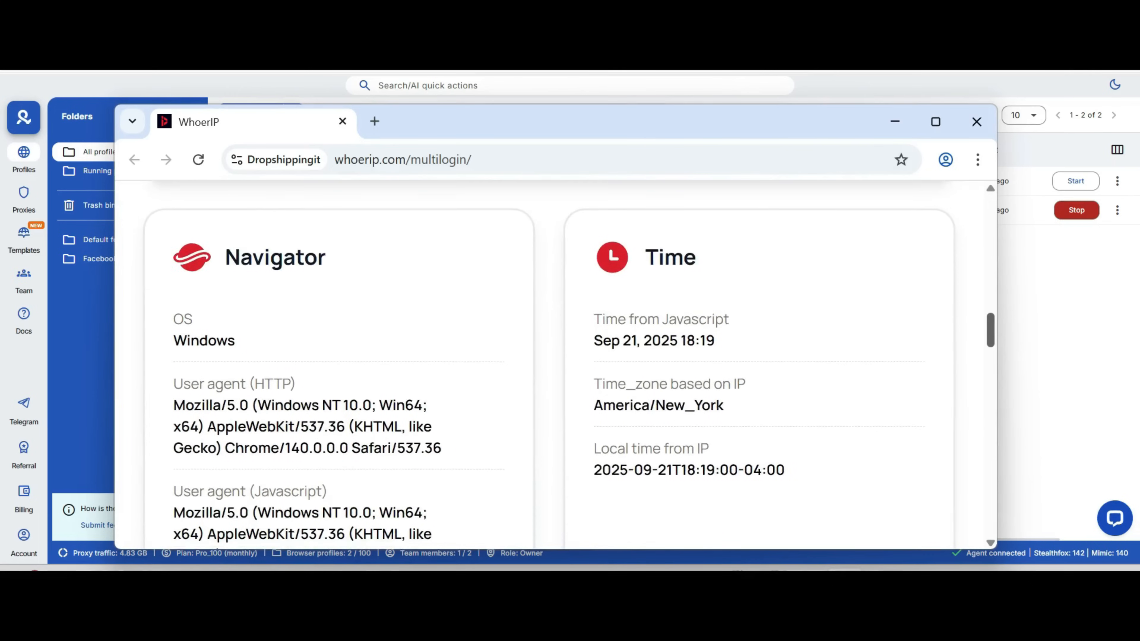
pyautogui.scroll(-3)
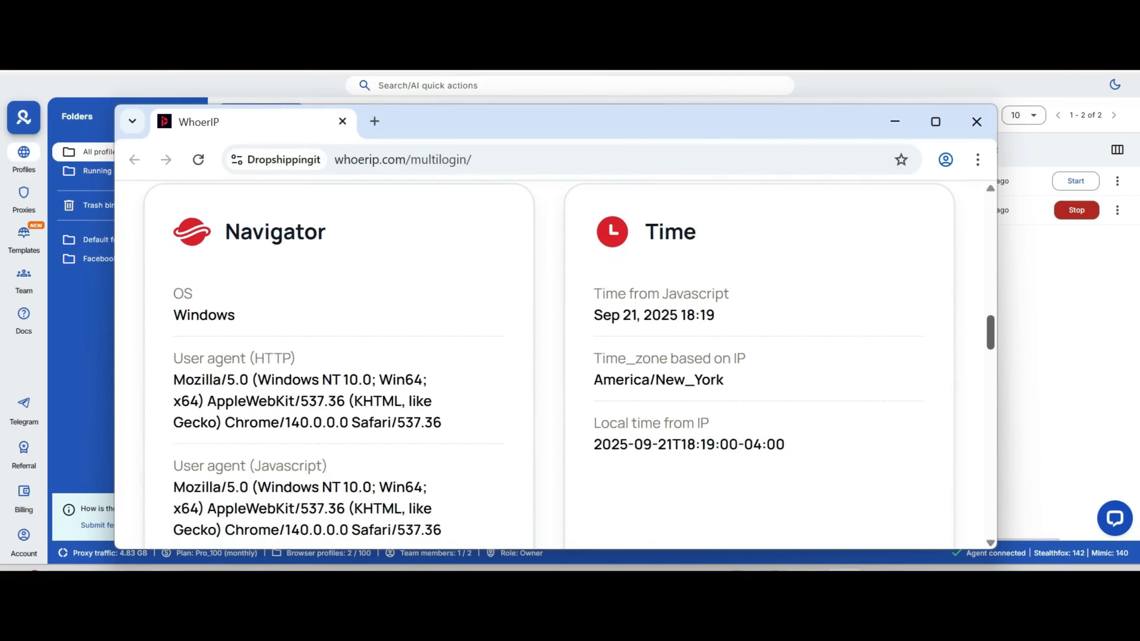
pyautogui.click(977, 121)
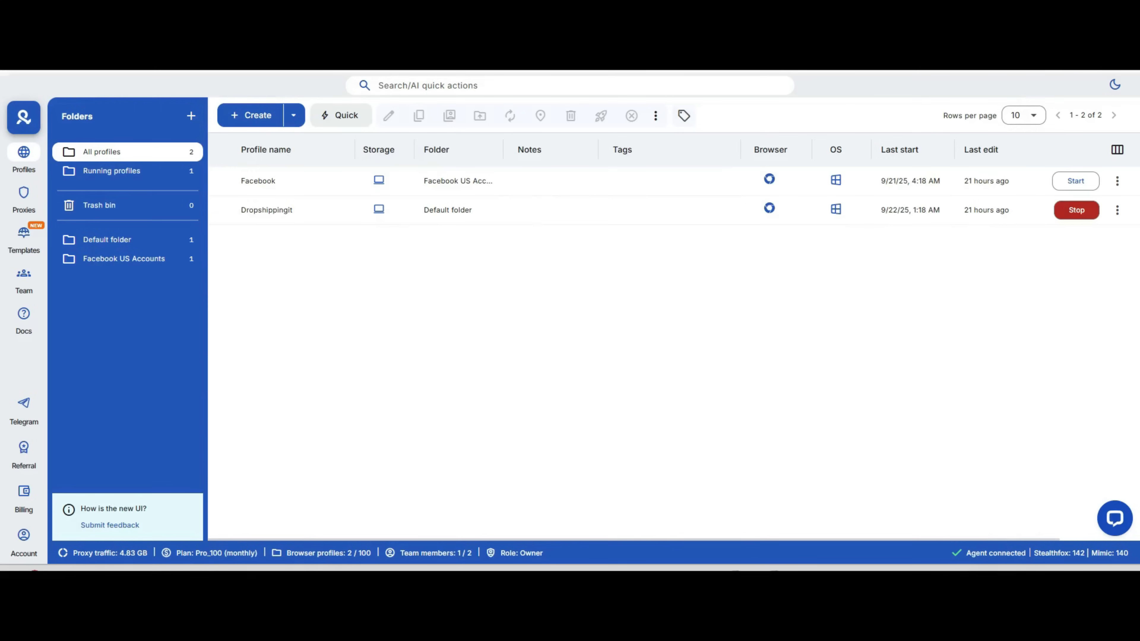